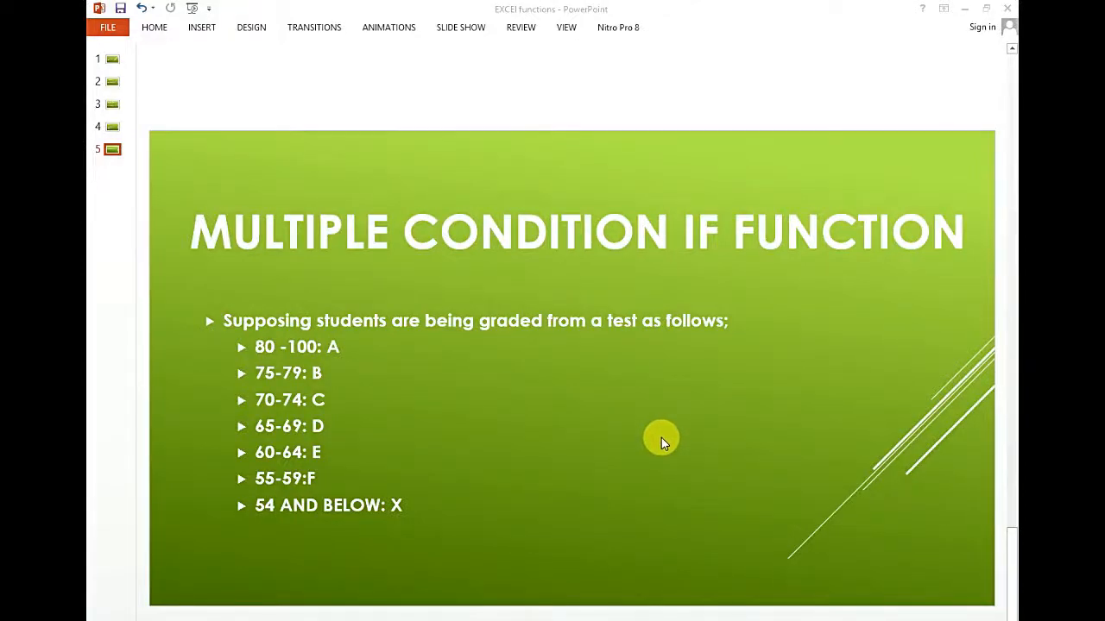
mouse_move(653, 449)
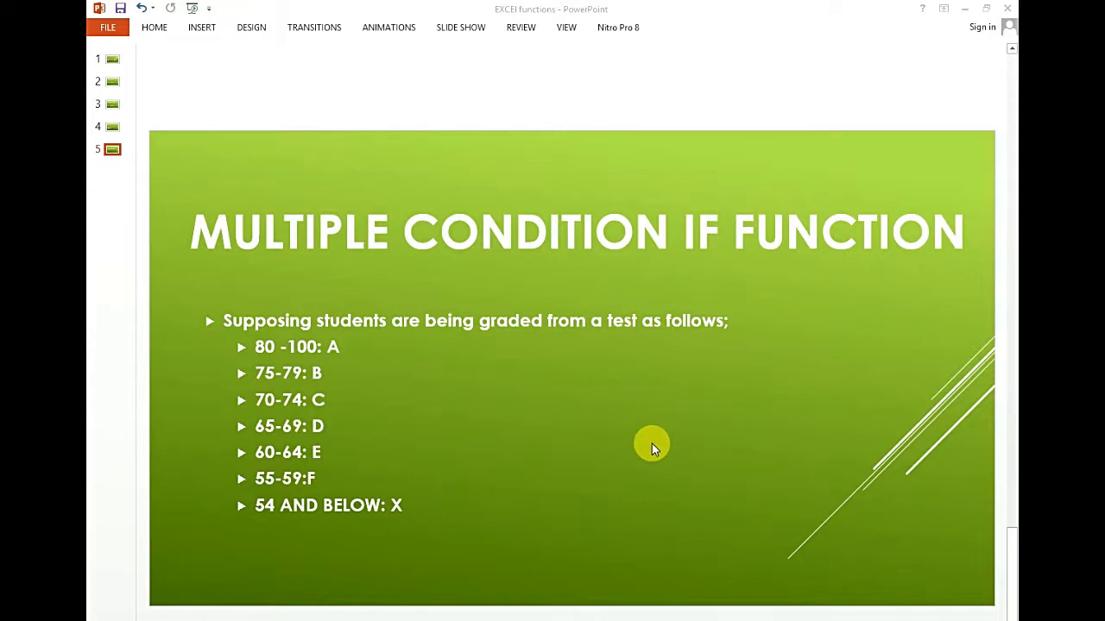
mouse_move(300, 423)
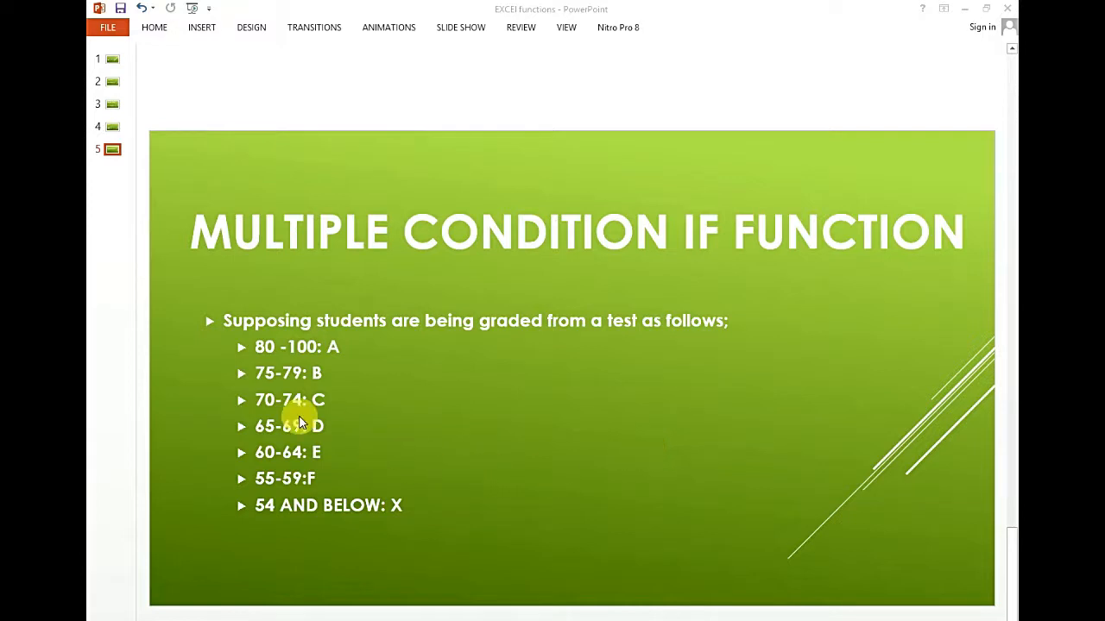
mouse_move(238, 315)
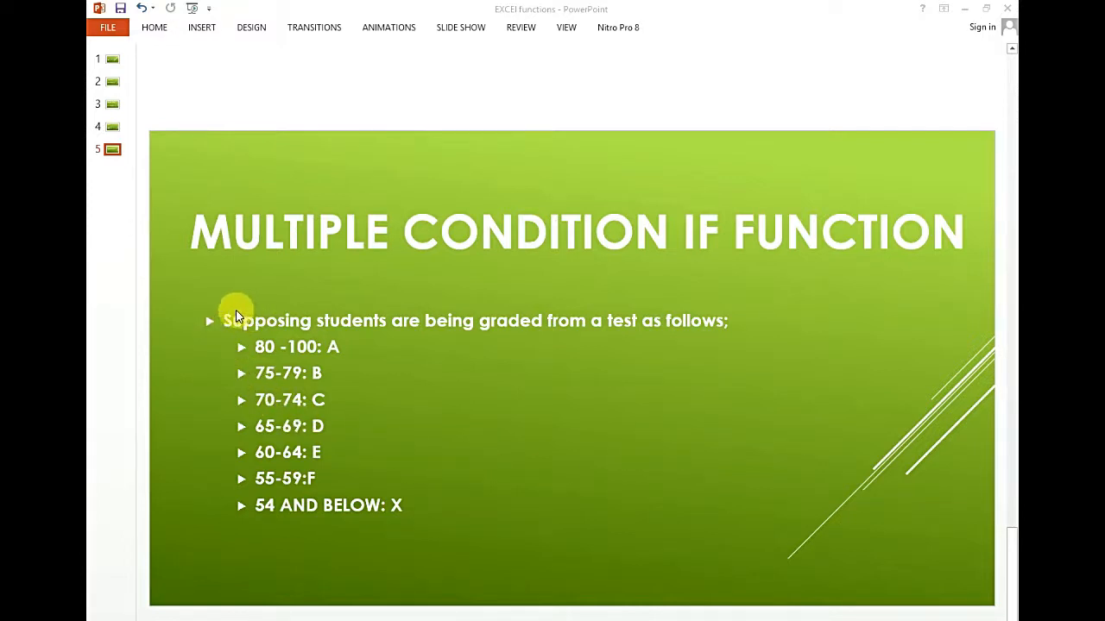
mouse_move(388, 314)
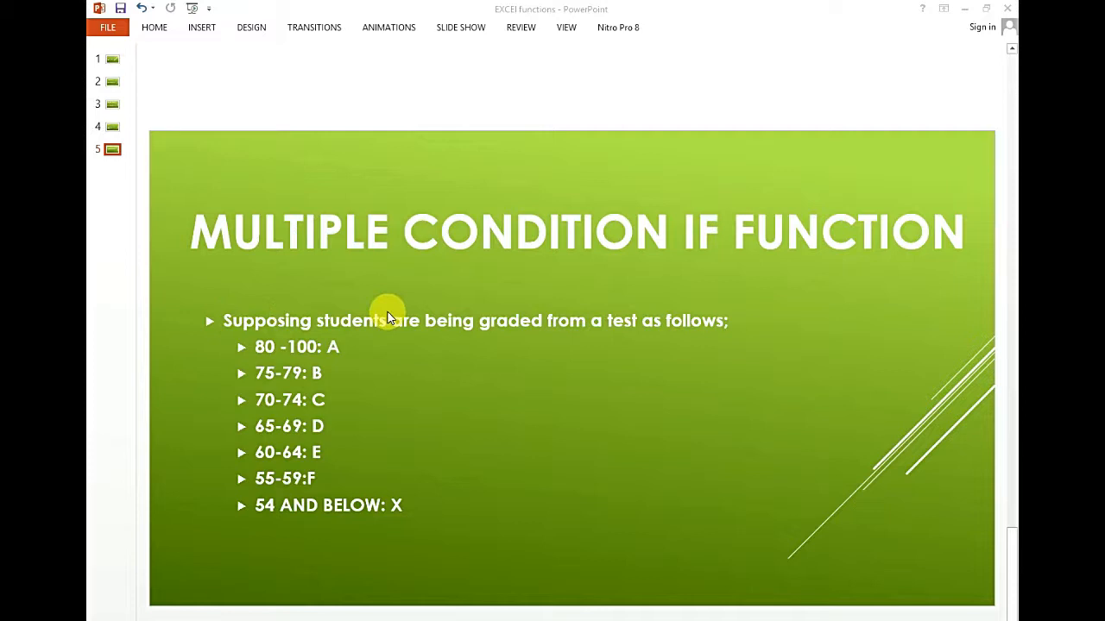
mouse_move(590, 328)
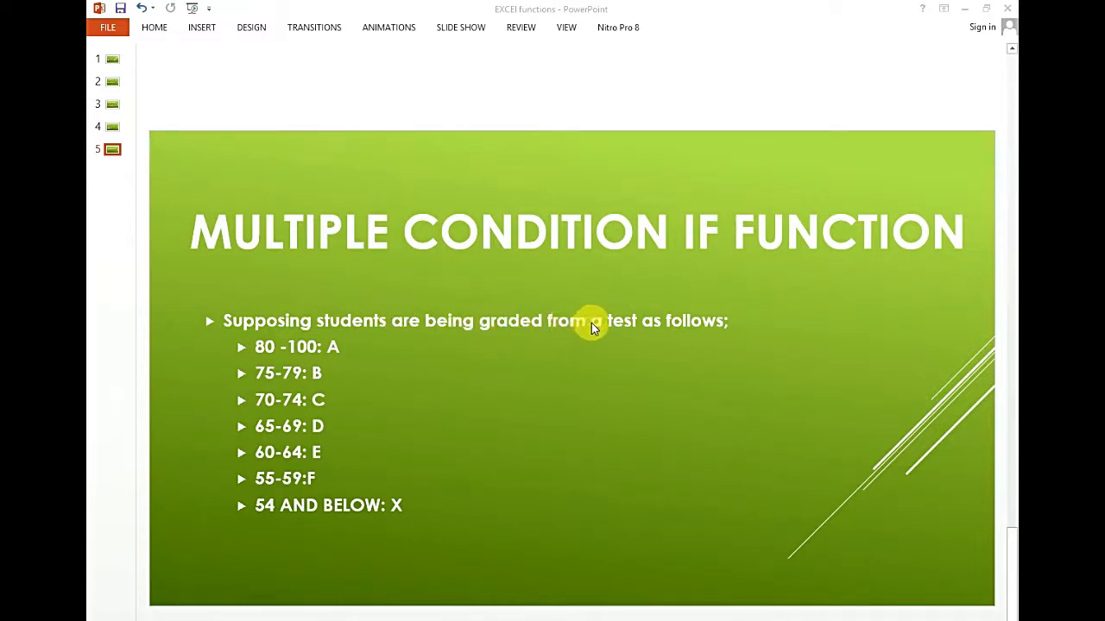
mouse_move(349, 378)
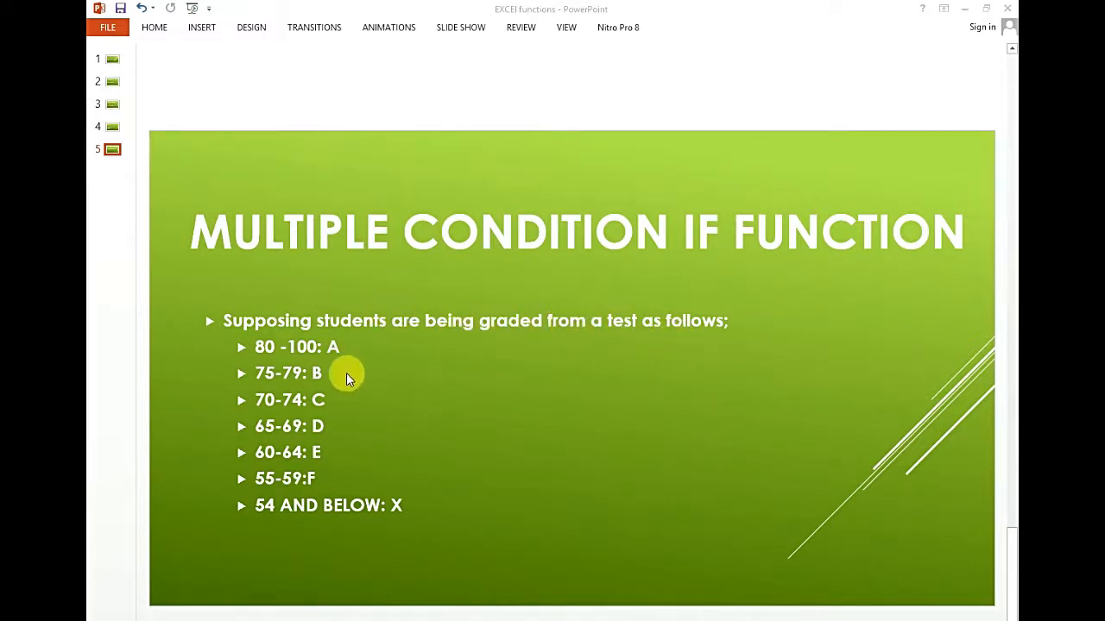
mouse_move(263, 345)
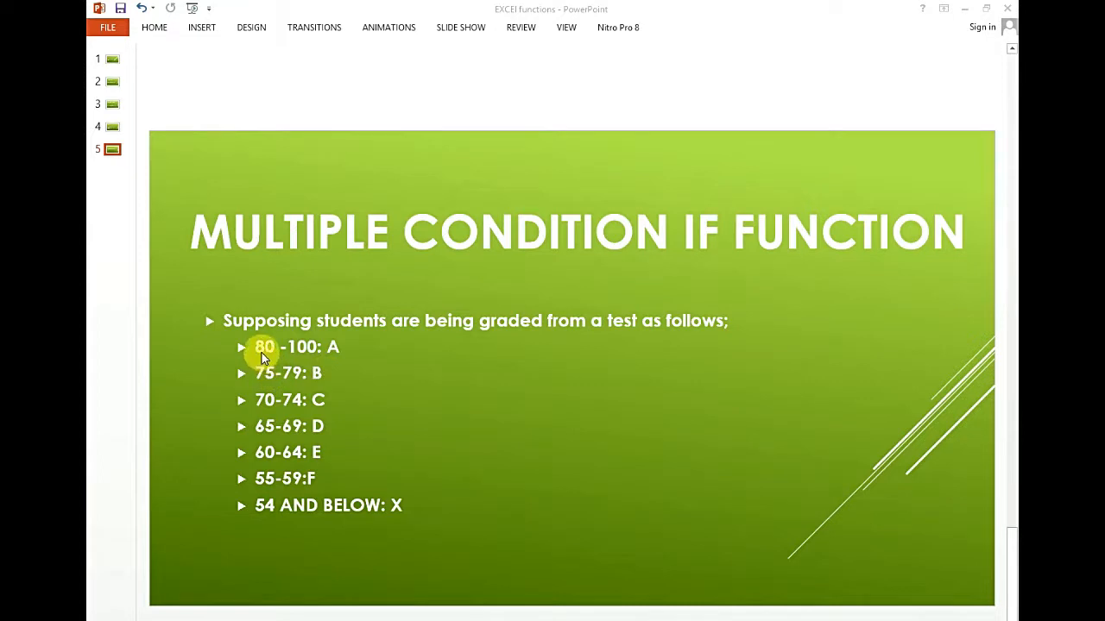
mouse_move(334, 347)
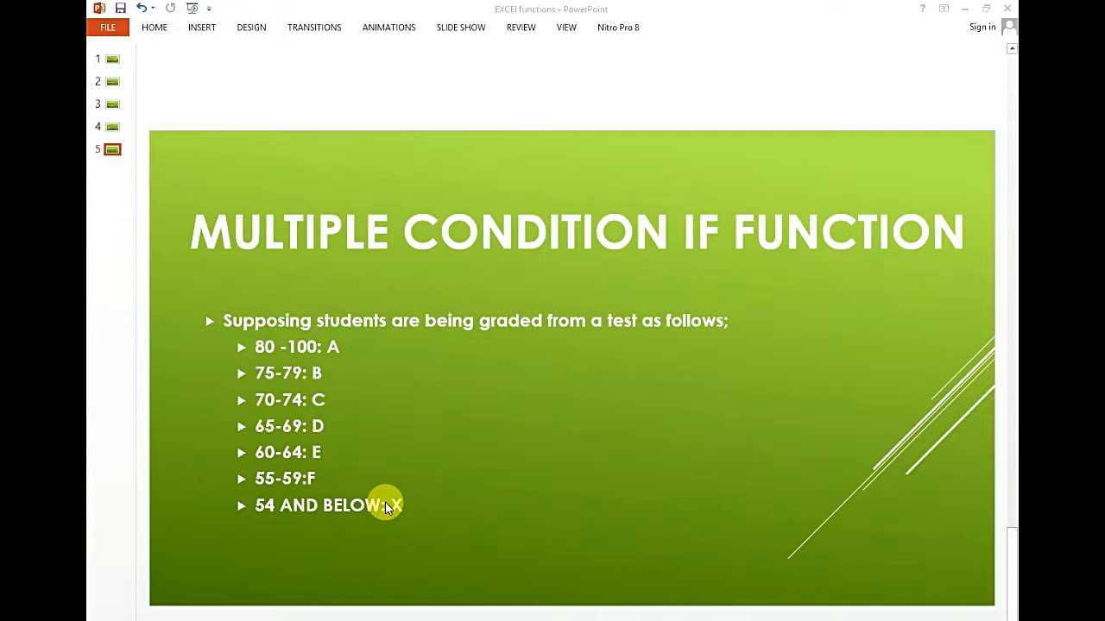
mouse_move(384, 510)
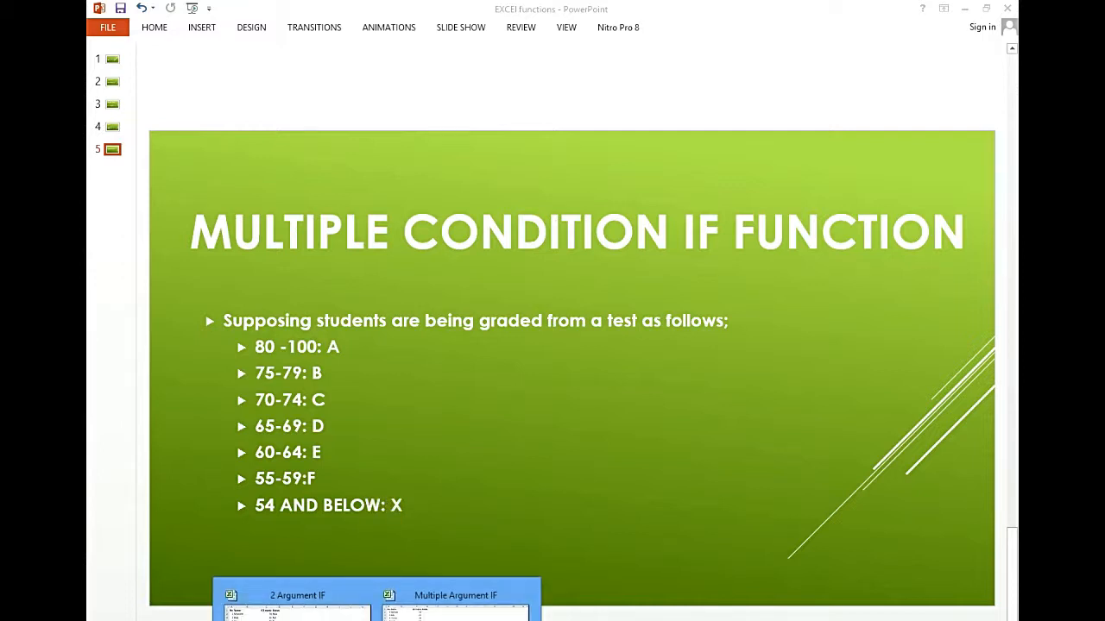
- Switch to the Multiple Argument IF workbook and review the student list and grade-band legend
left_click(456, 596)
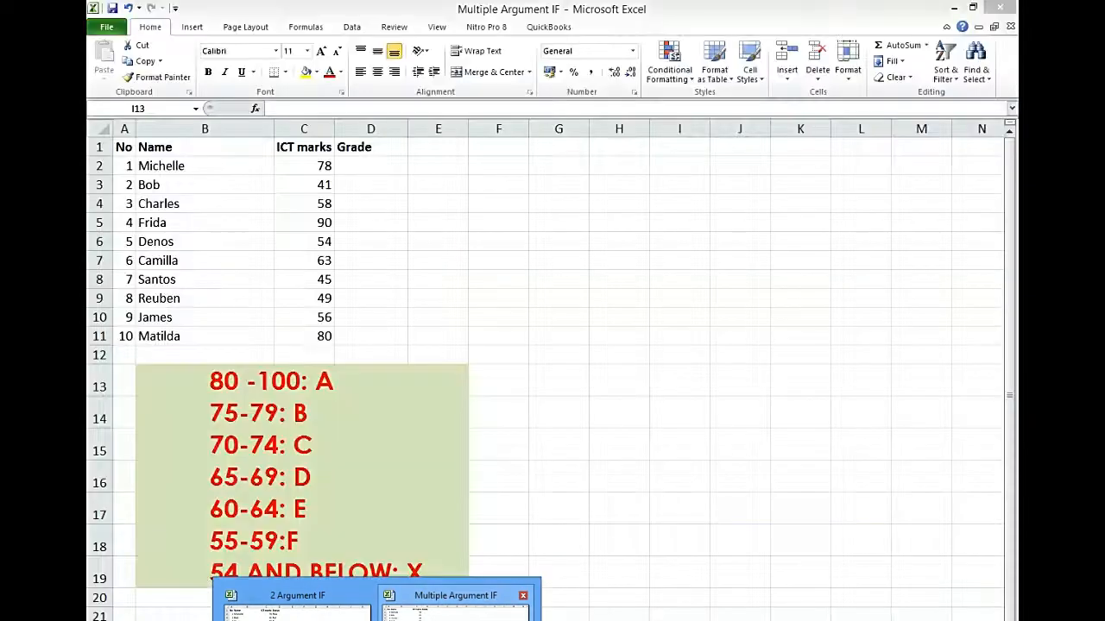
left_click(680, 380)
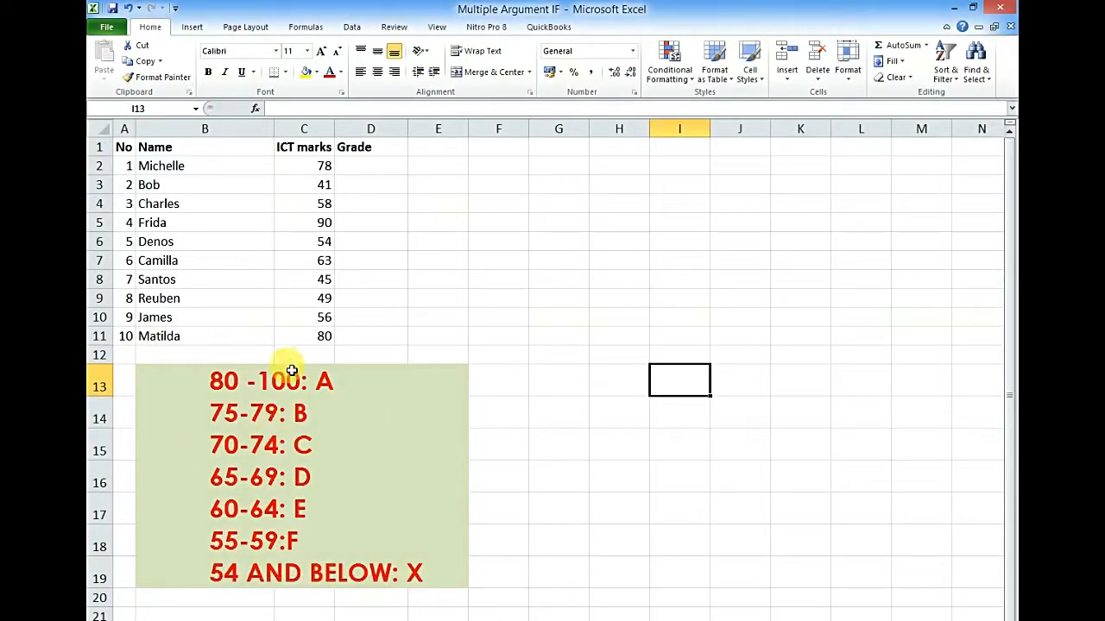
mouse_move(224, 447)
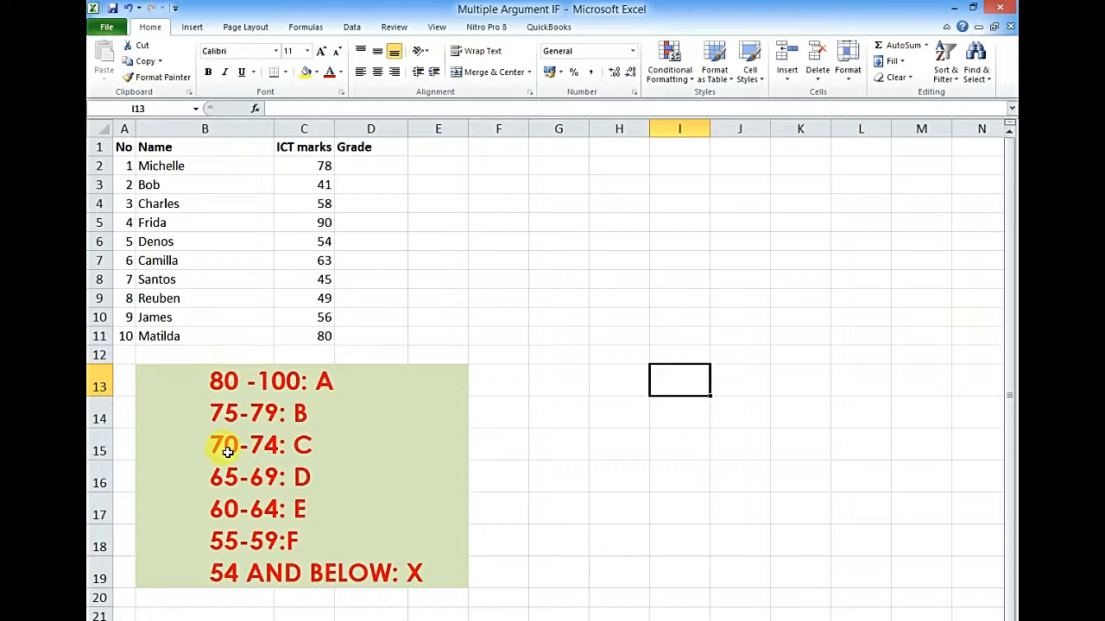
scroll("down", 3)
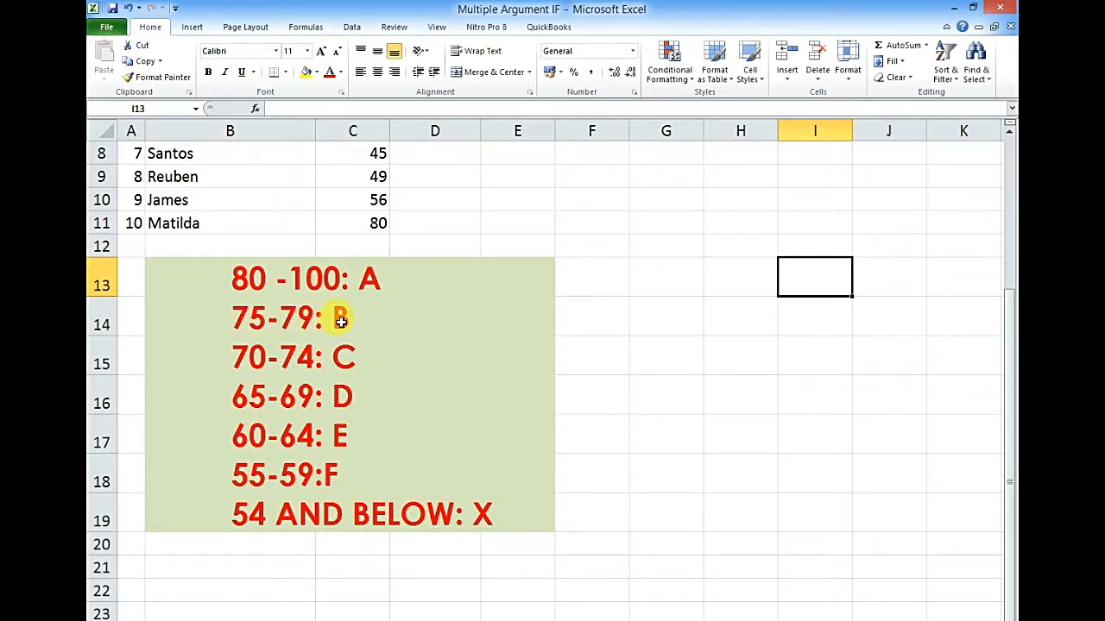
mouse_move(342, 356)
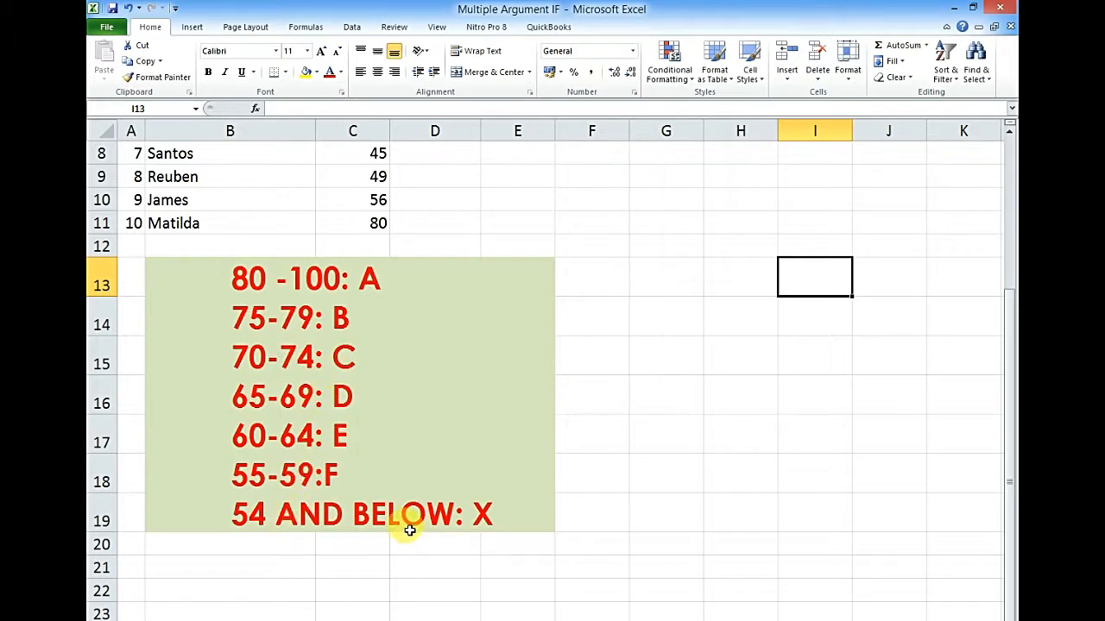
mouse_move(440, 521)
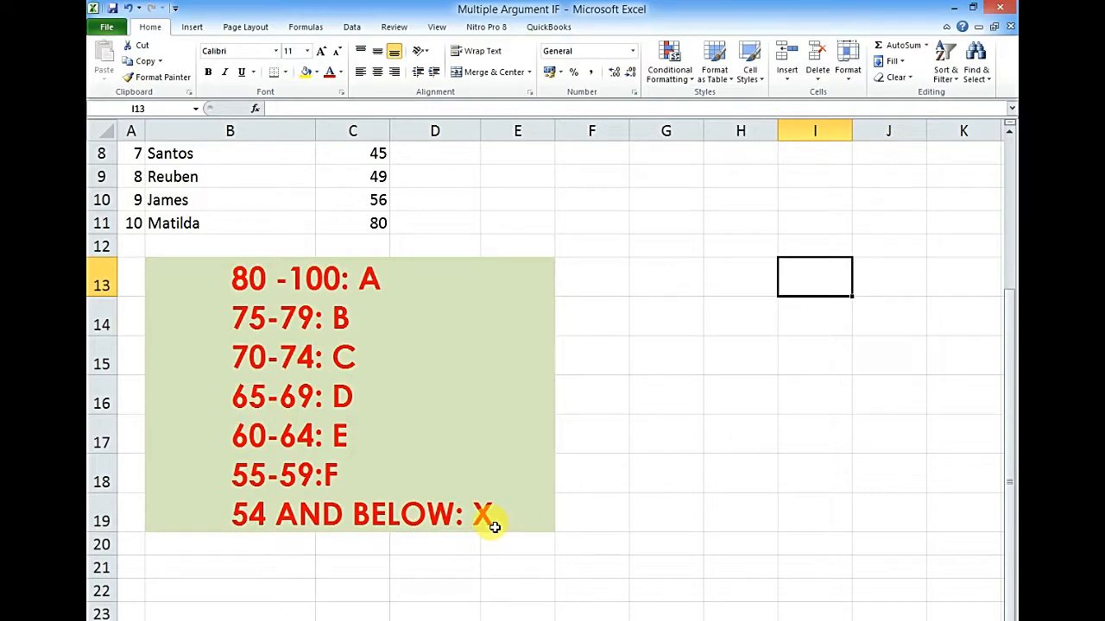
scroll("up", 3)
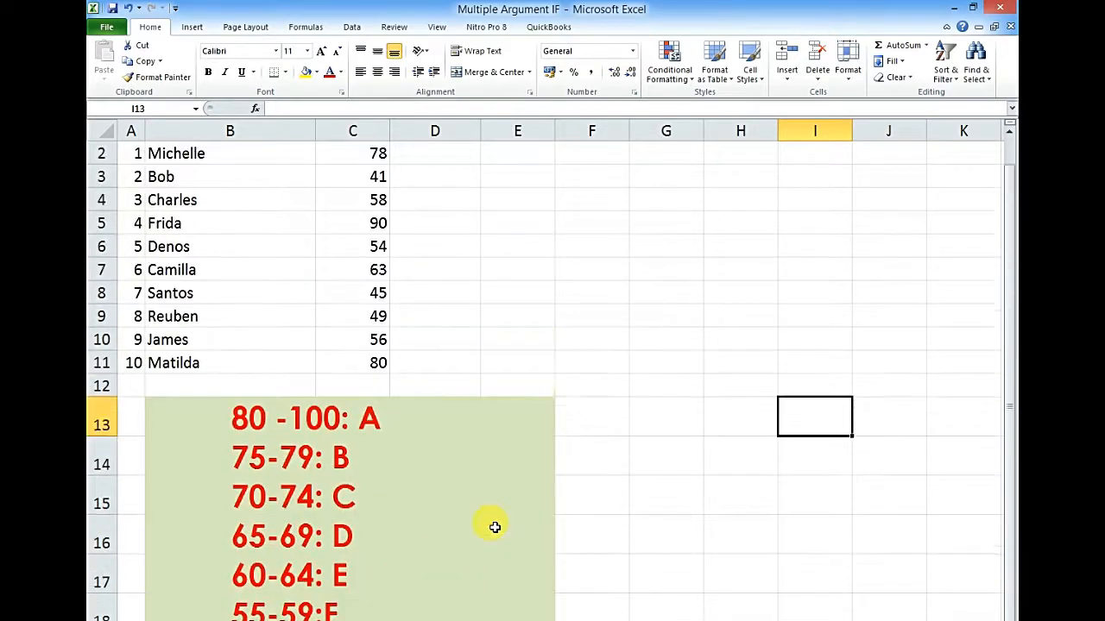
scroll("up", 3)
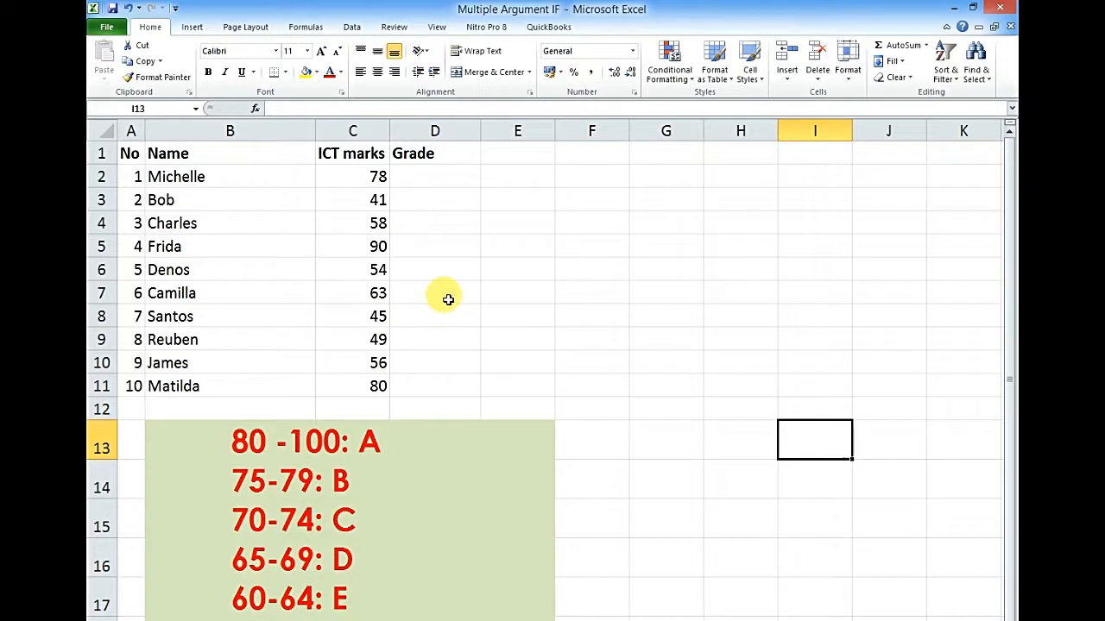
mouse_move(262, 119)
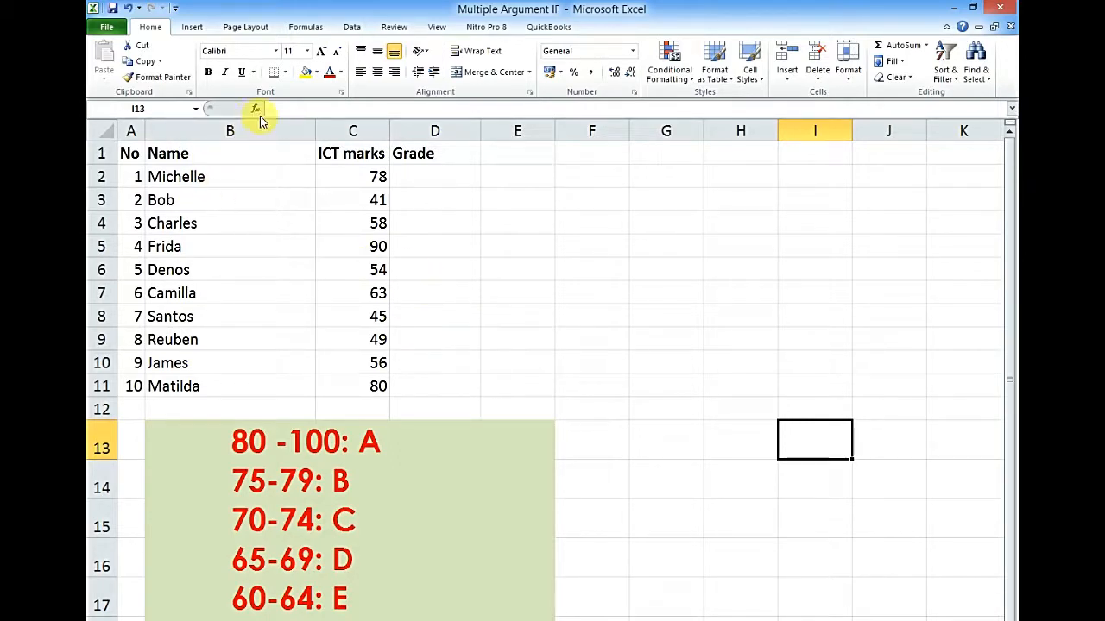
mouse_move(256, 108)
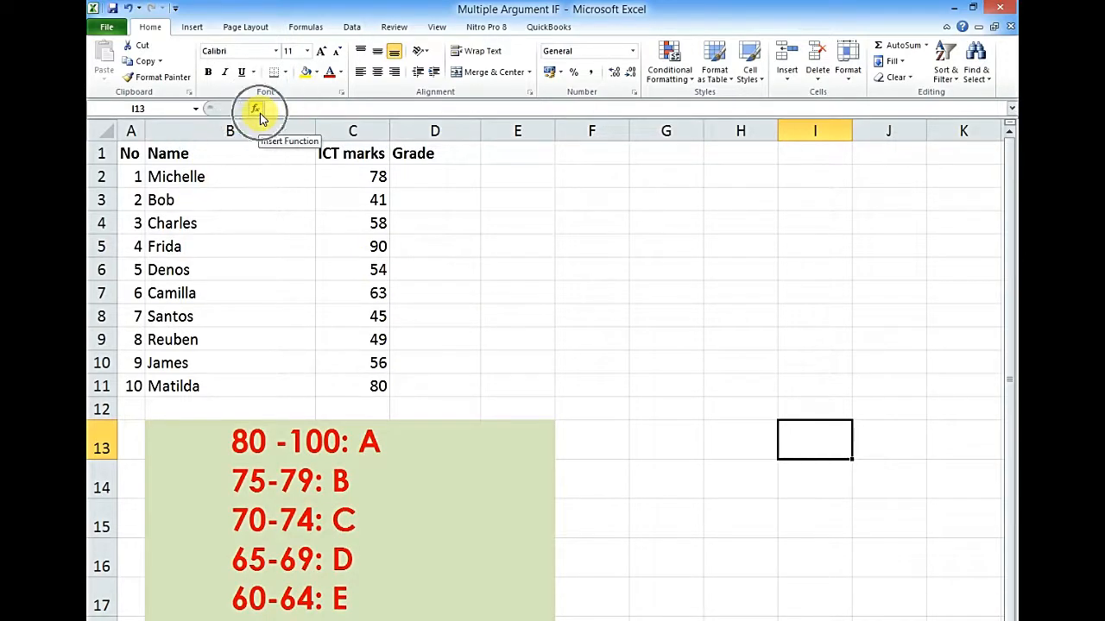
- Insert an IF function into Michelle's Grade cell D2 via Insert Function
left_click(435, 176)
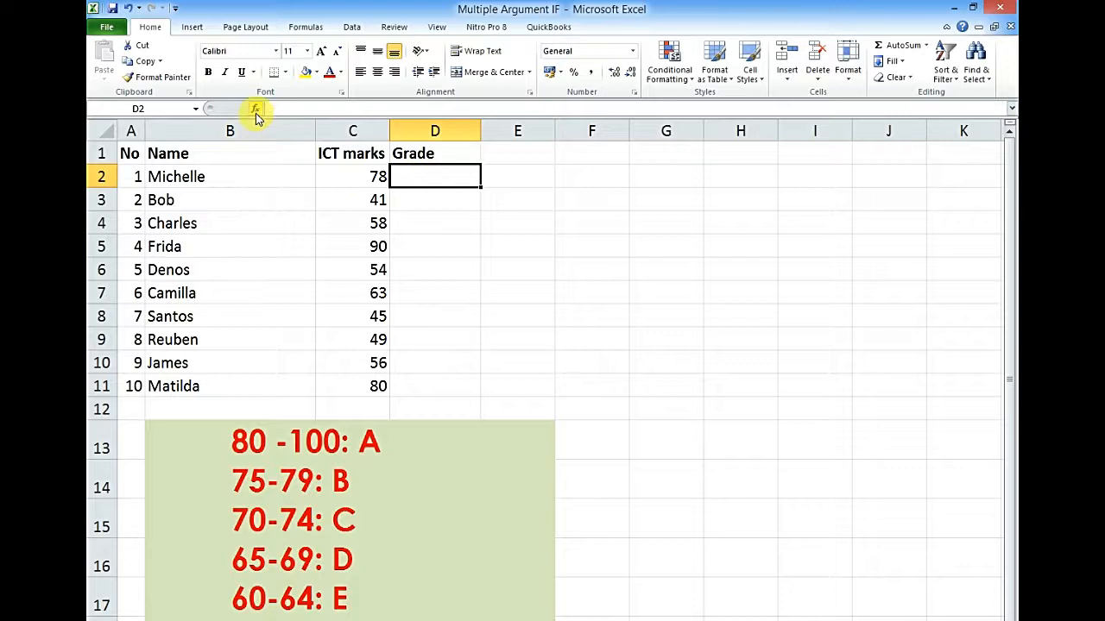
left_click(255, 111)
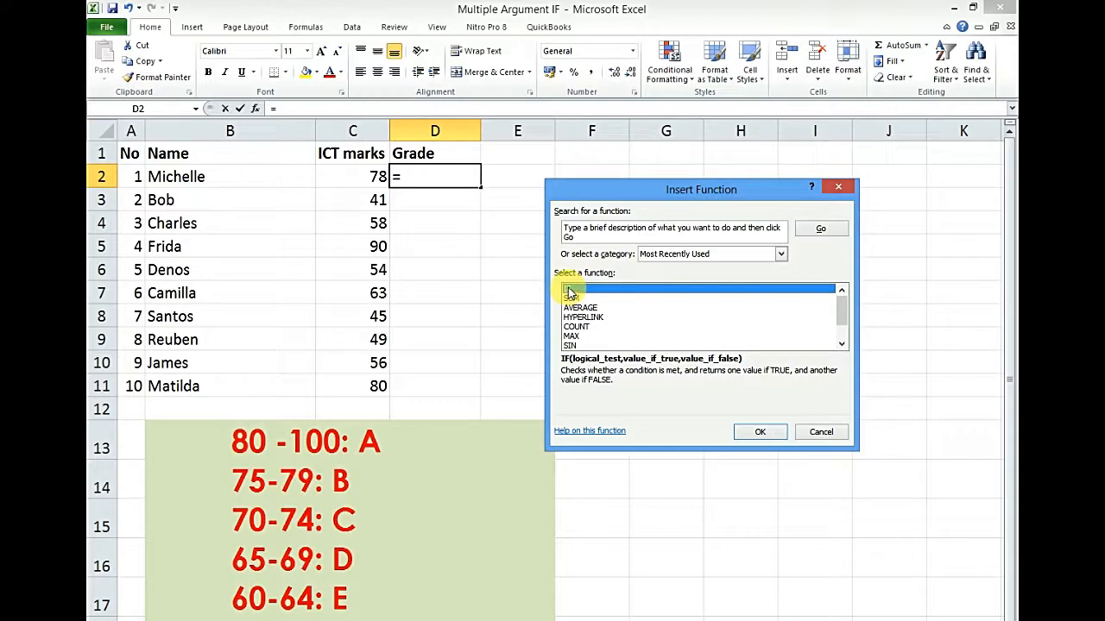
left_click(760, 432)
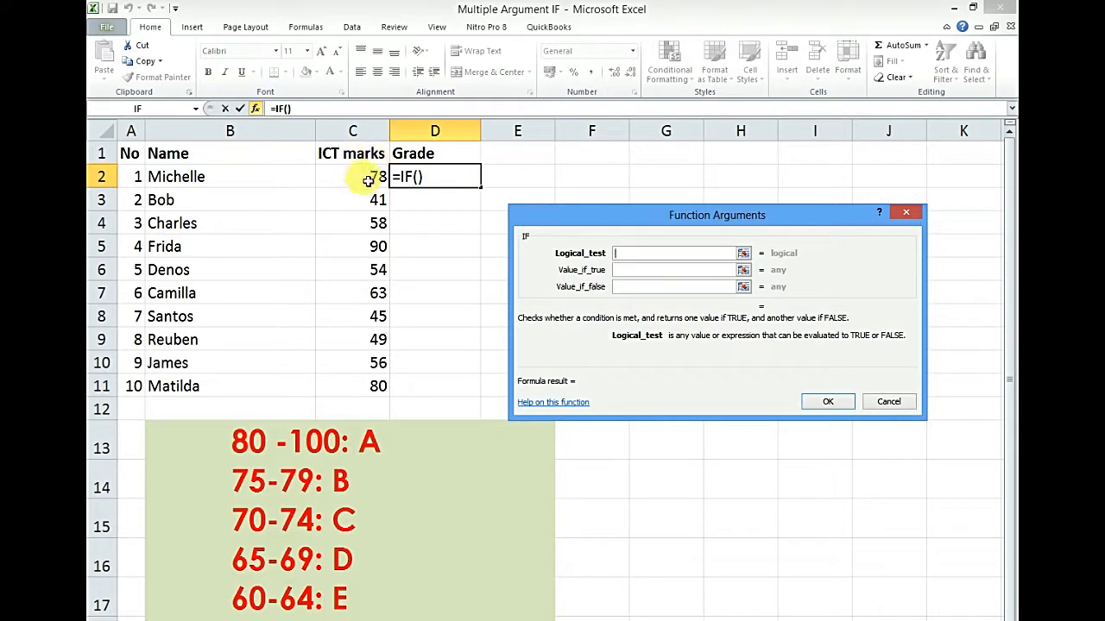
- Enter C2>=80 as the logical test and A as the true result, leaving the false result blank
left_click(352, 177)
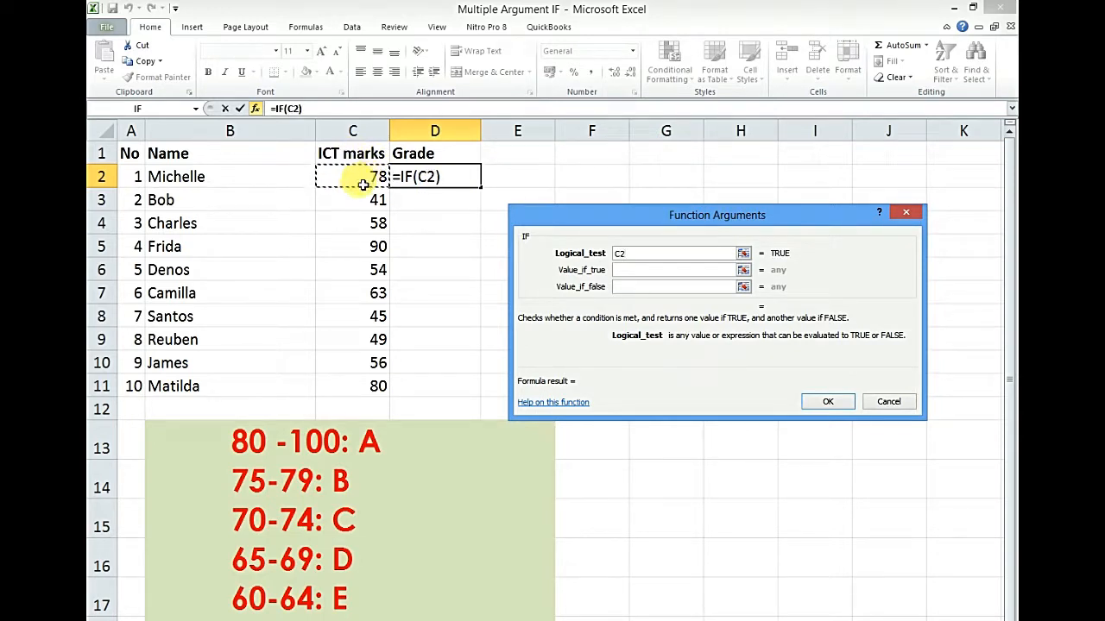
type(">")
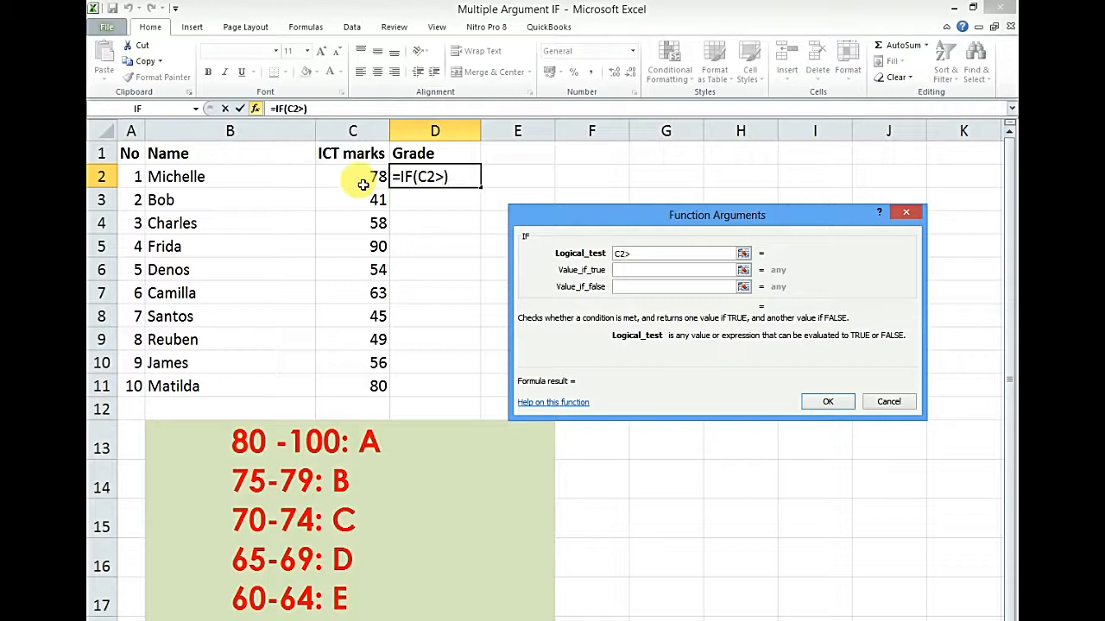
type("=")
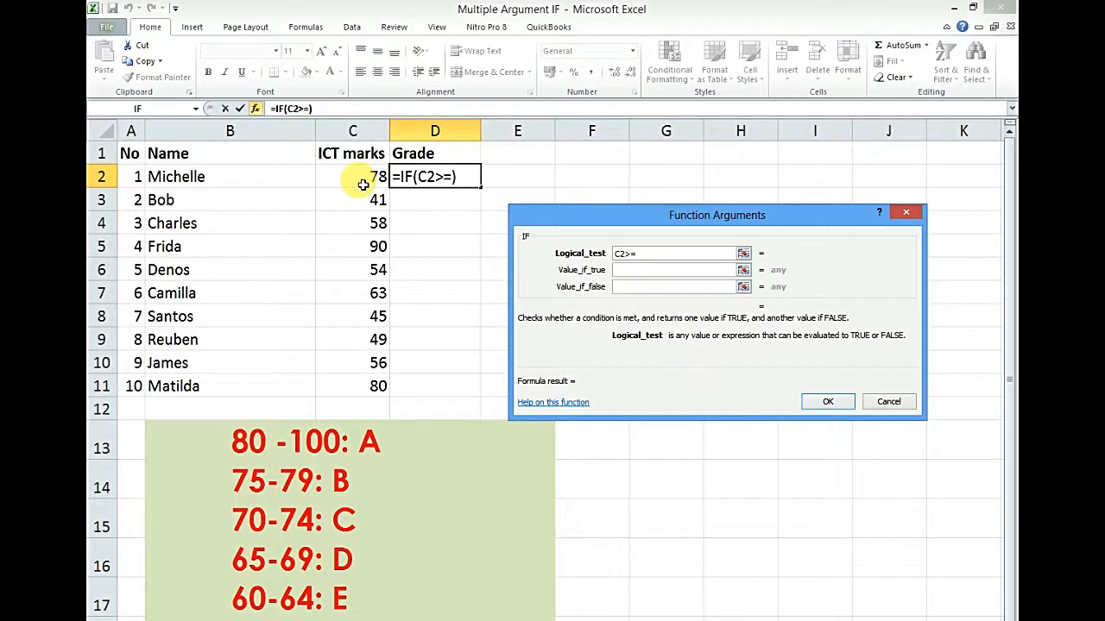
type("80")
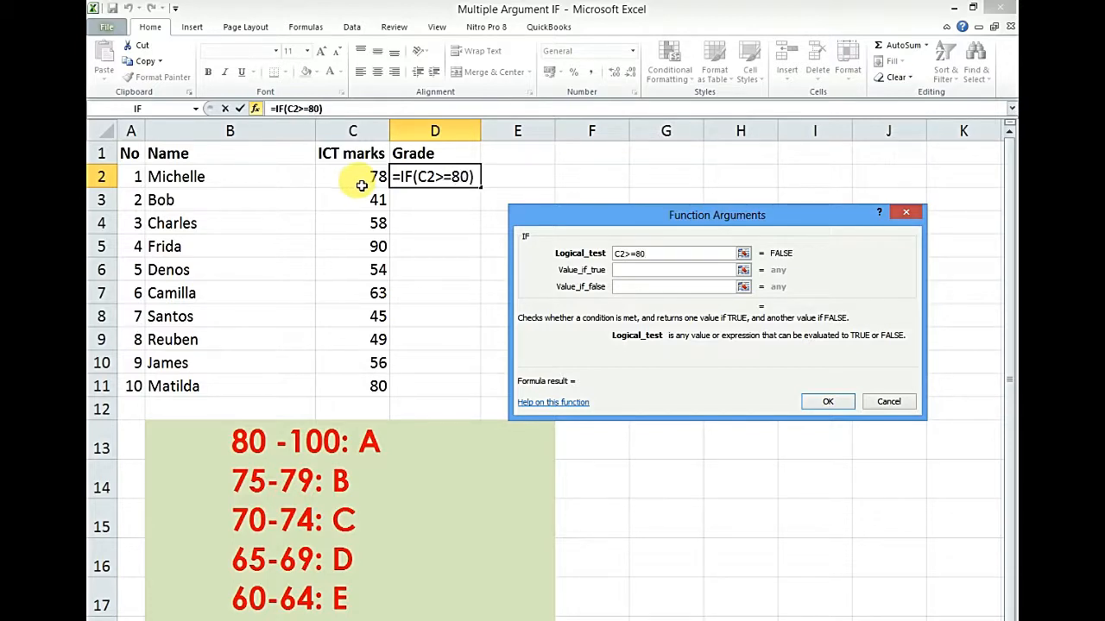
left_click(673, 270)
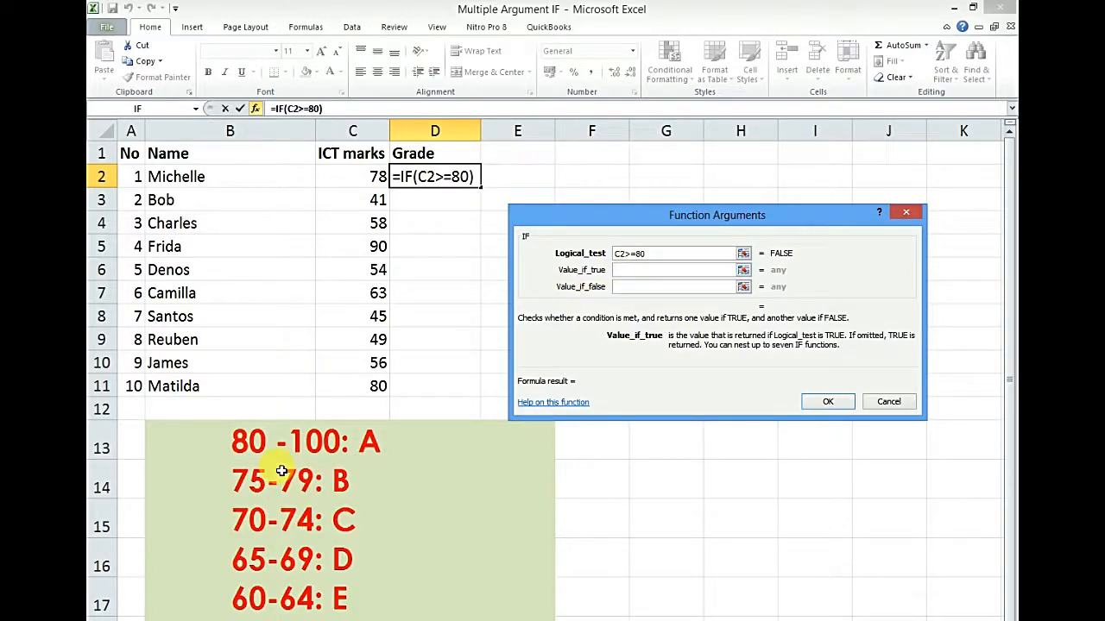
type("A")
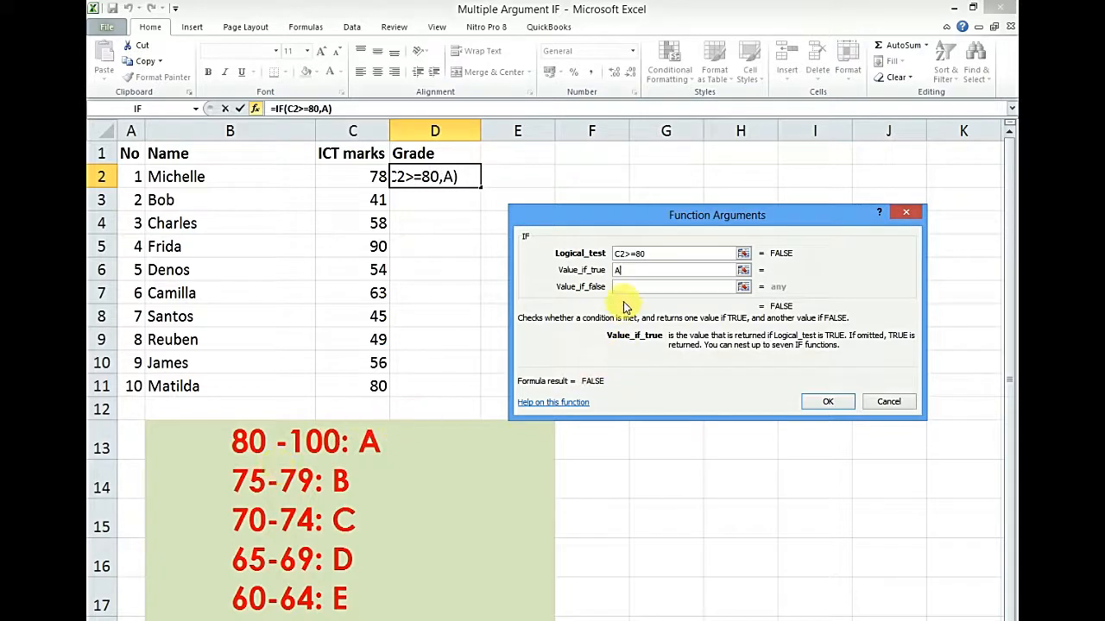
left_click(677, 287)
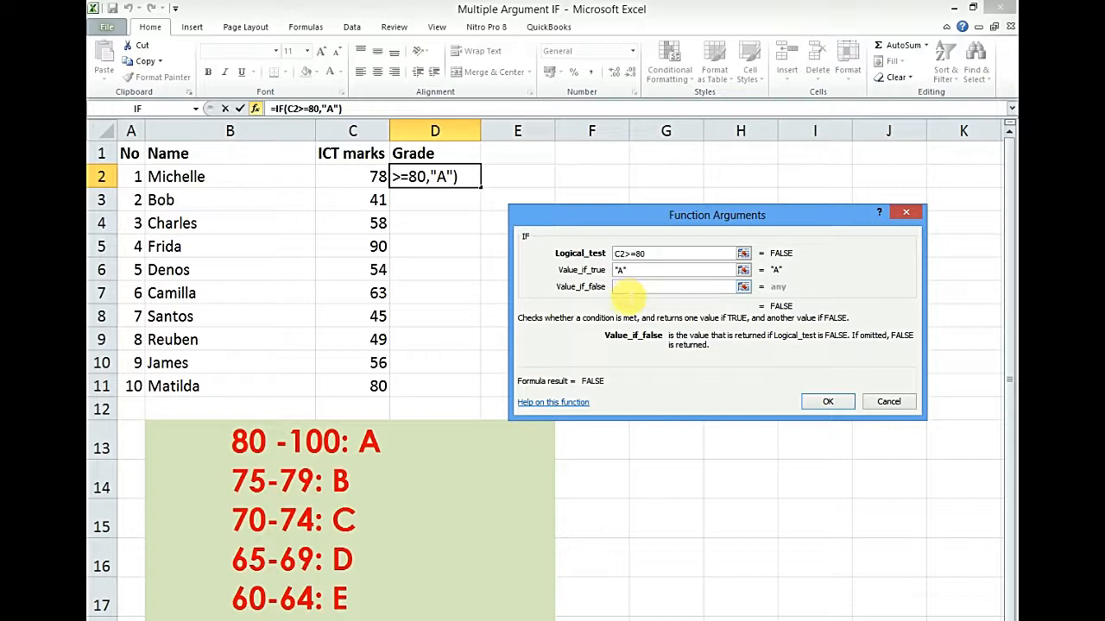
left_click(677, 286)
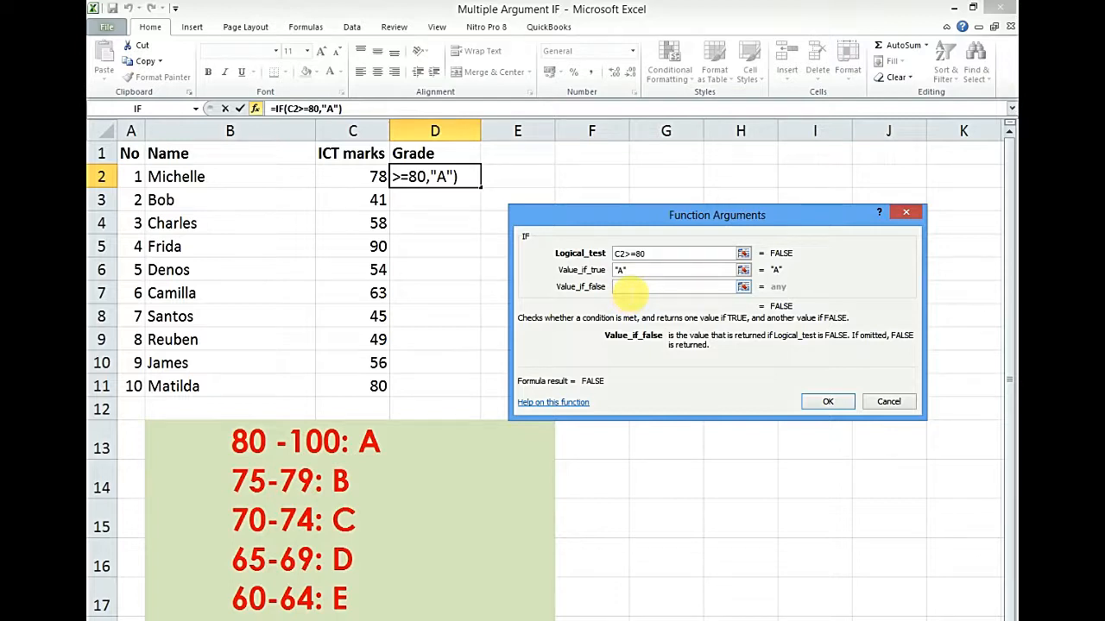
- Nest a second IF testing C2>=75 that returns B, moving to its false result
left_click(673, 286)
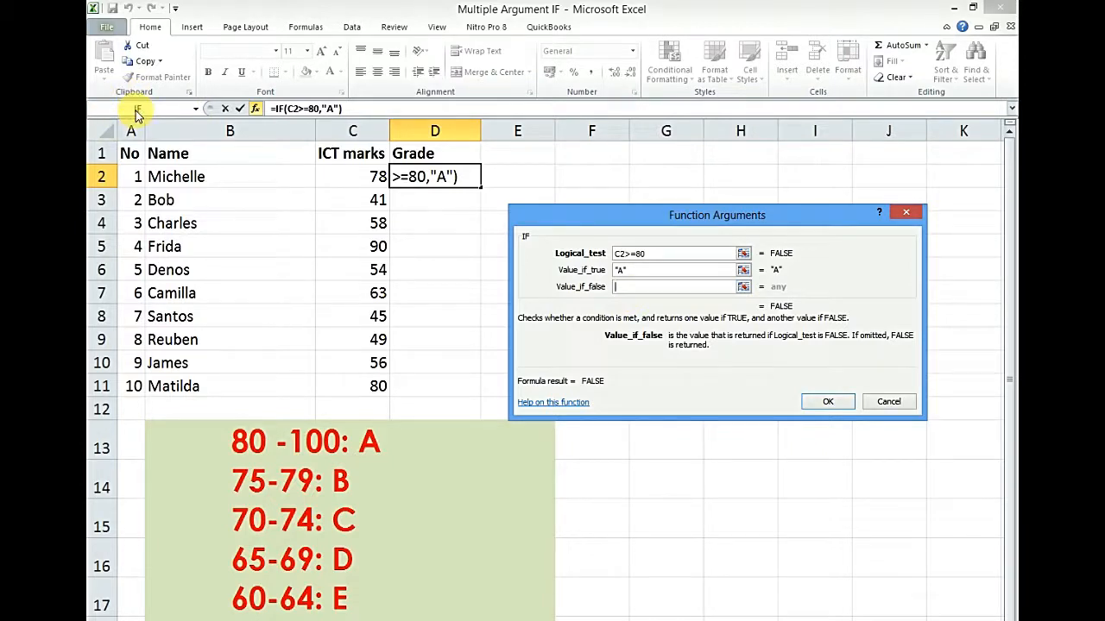
type("IF()")
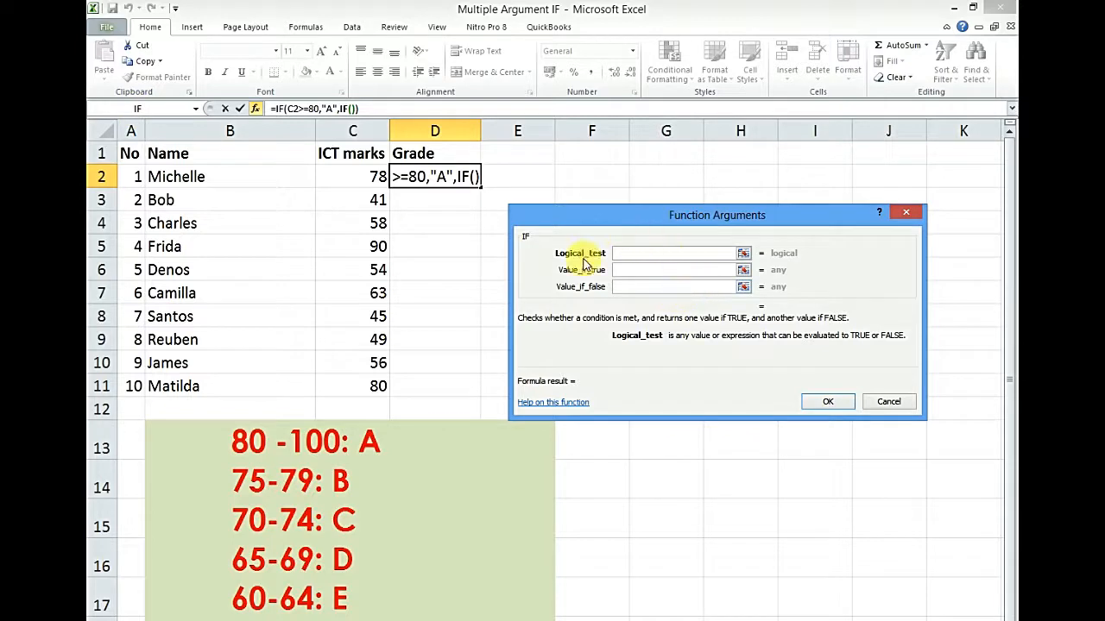
mouse_move(682, 268)
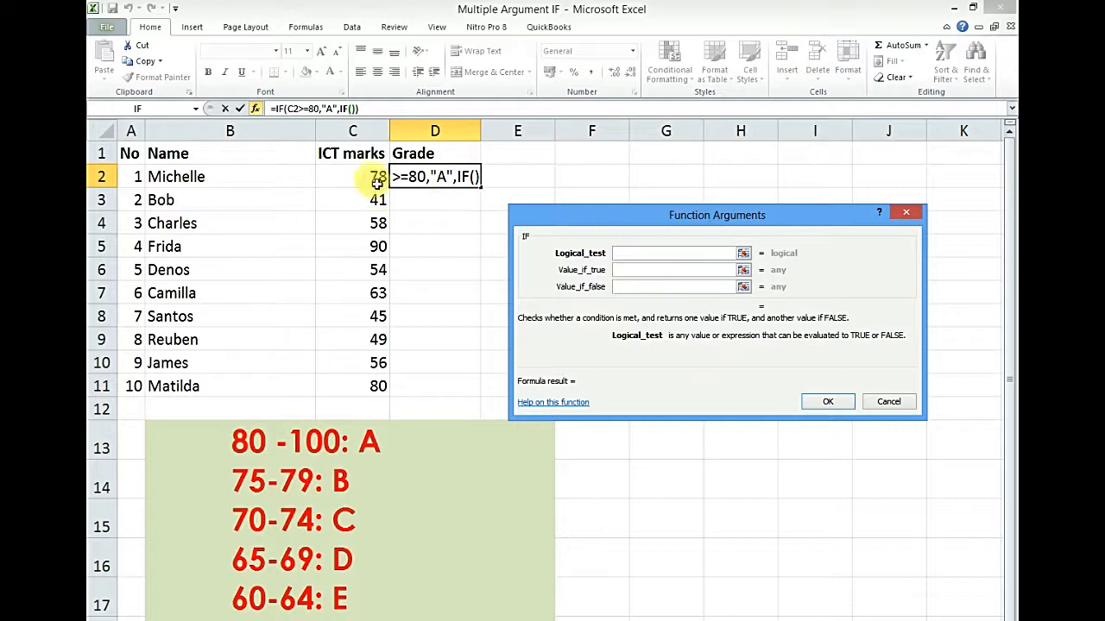
left_click(352, 176)
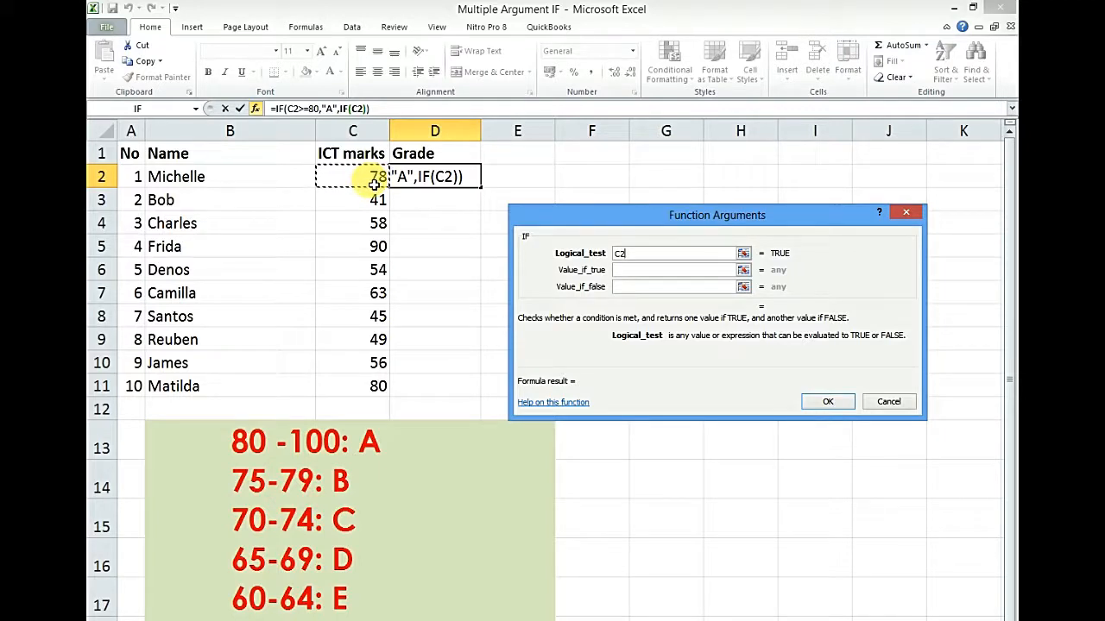
type(">")
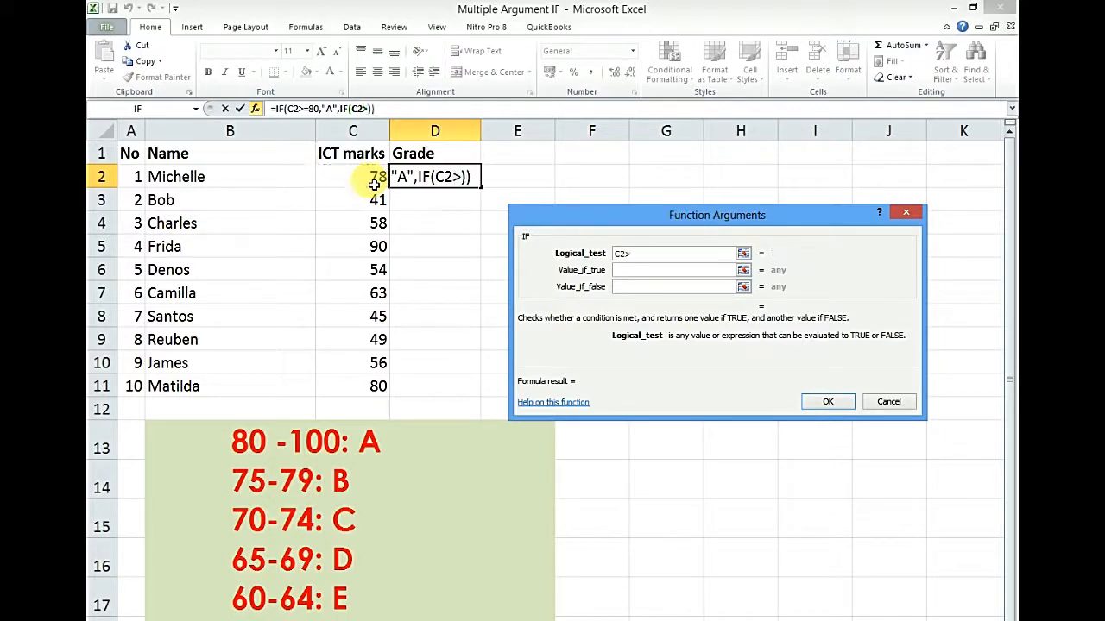
type("=")
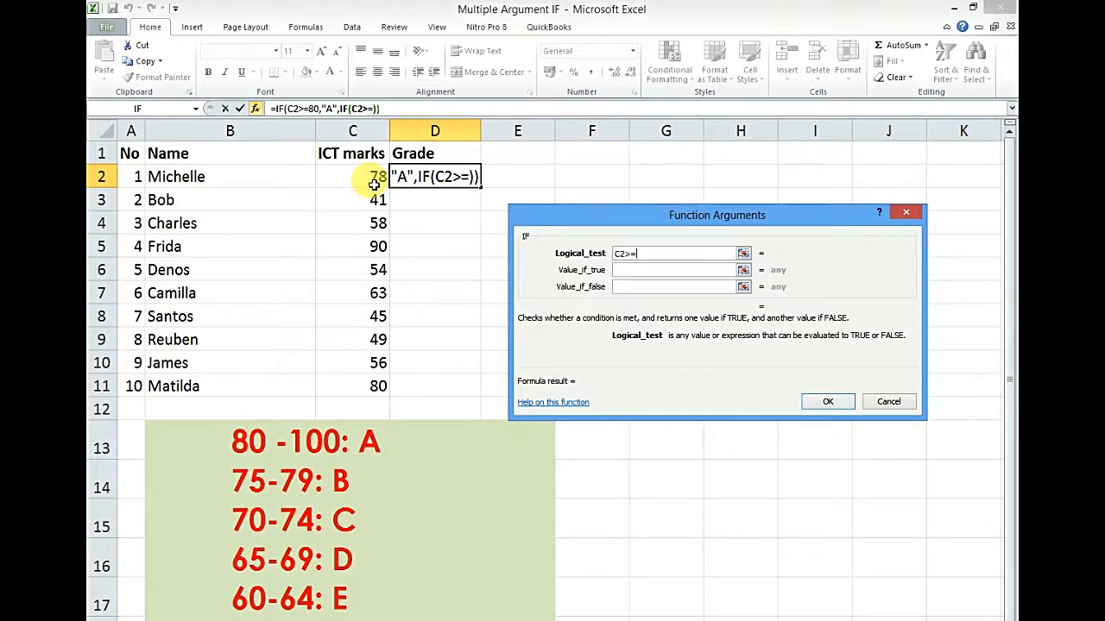
type("75")
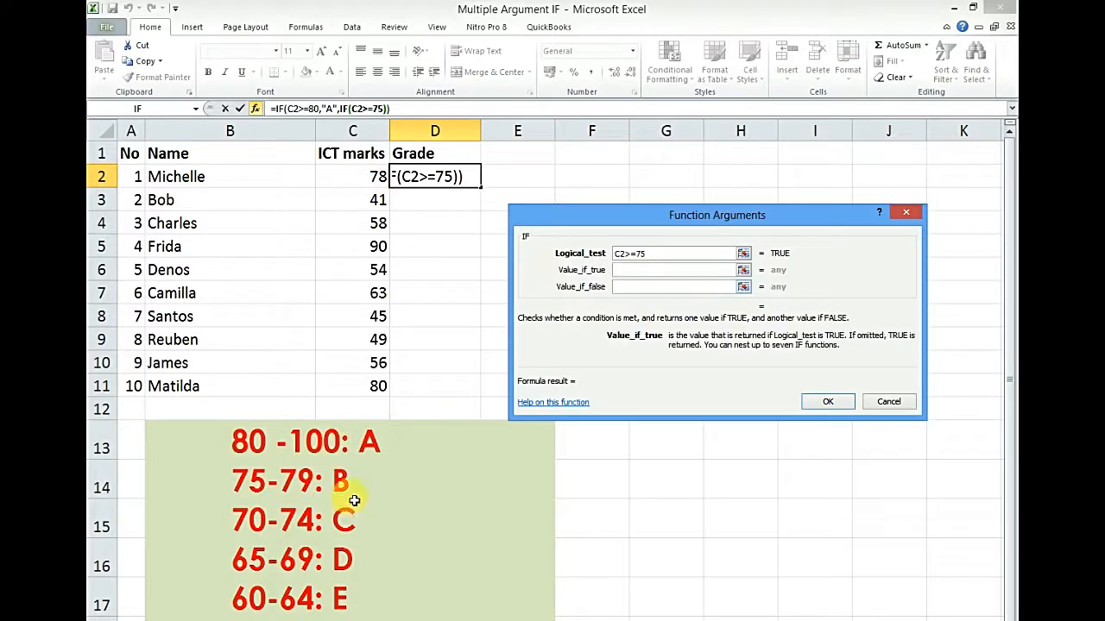
type("B")
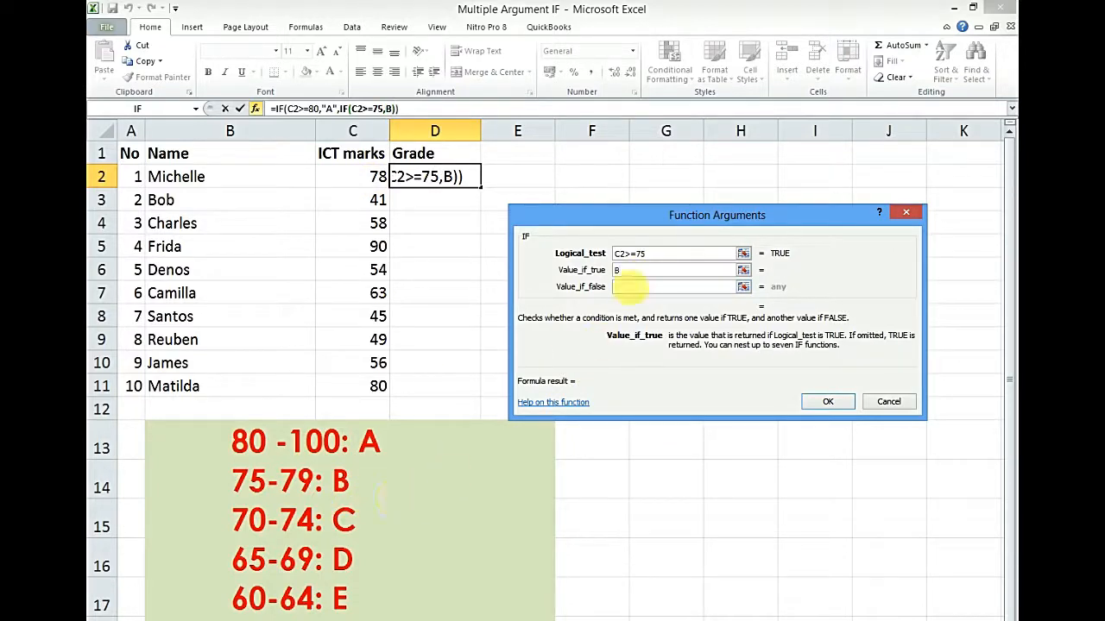
left_click(673, 287)
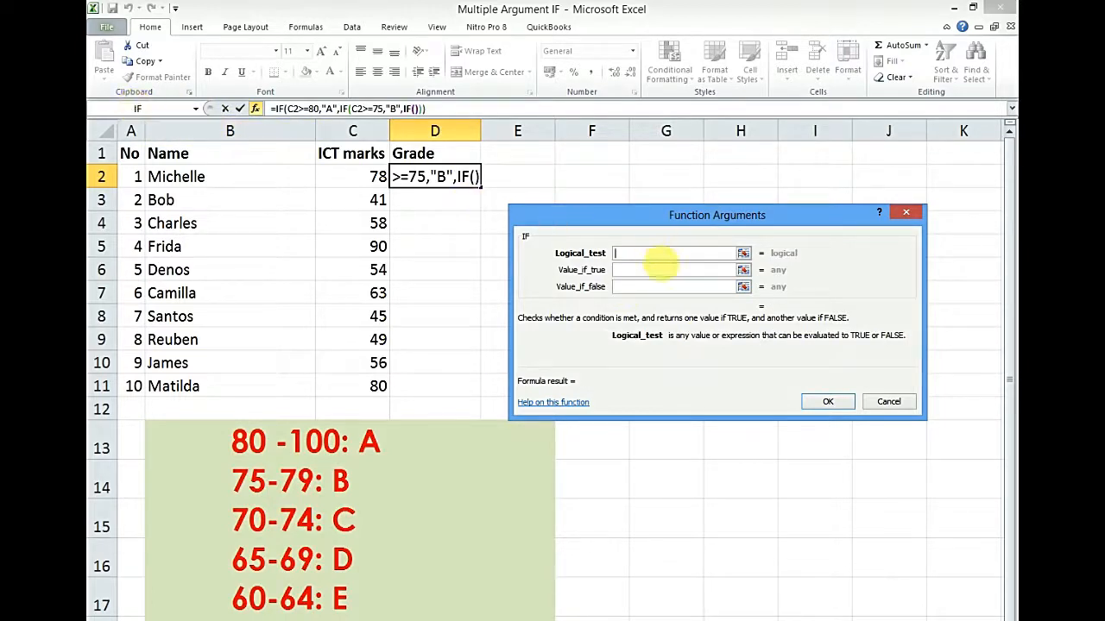
- Add nested IFs testing C2>=70 for C and C2>=65 for D
left_click(353, 176)
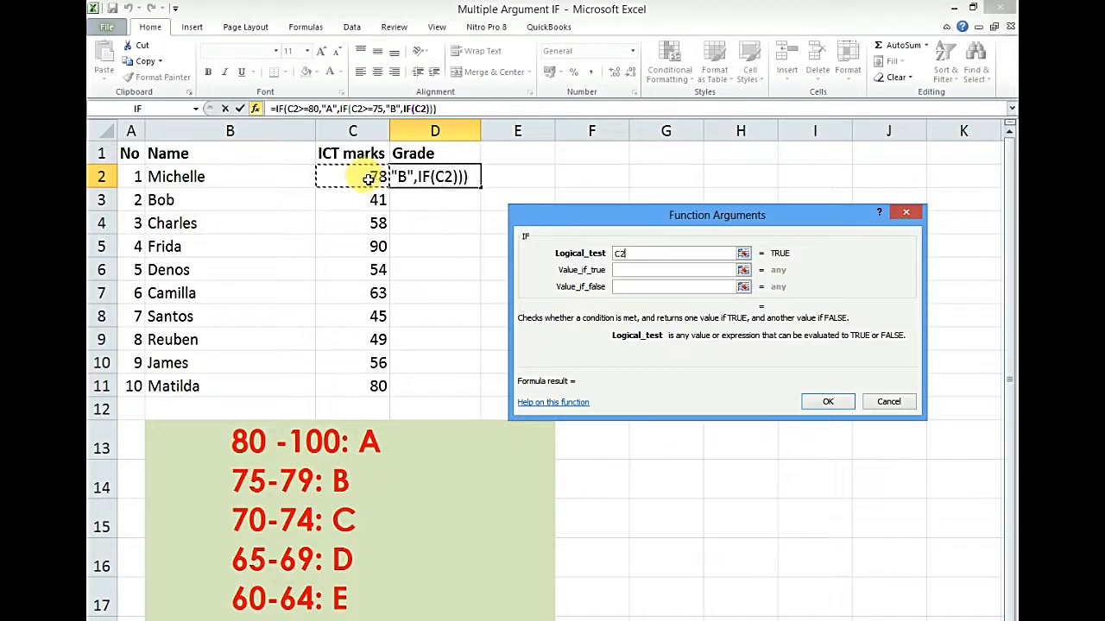
type(">")
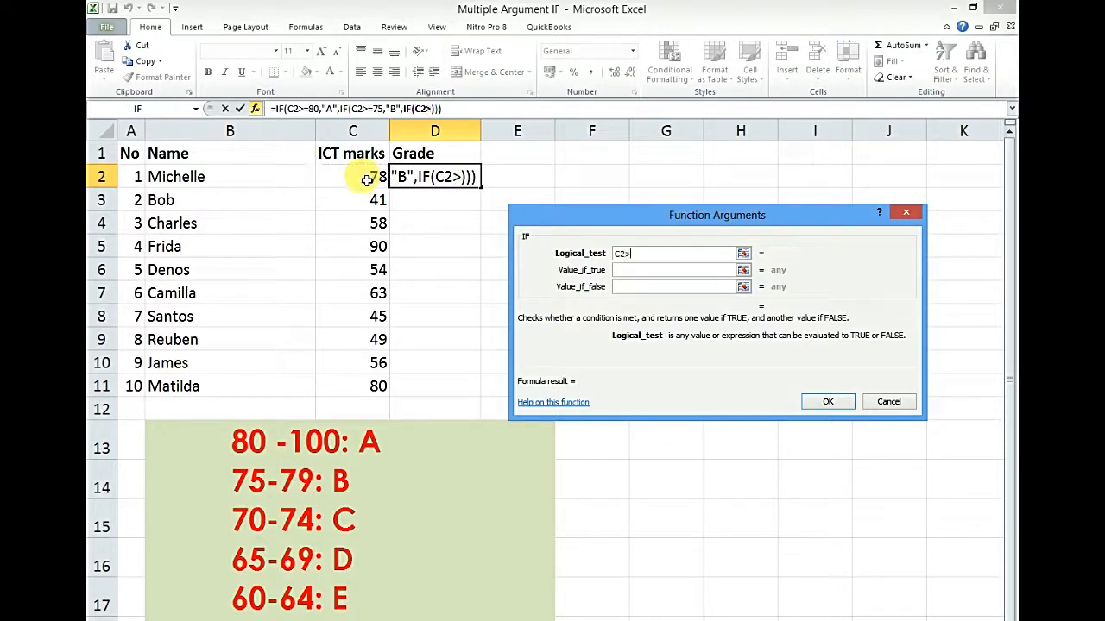
type("=")
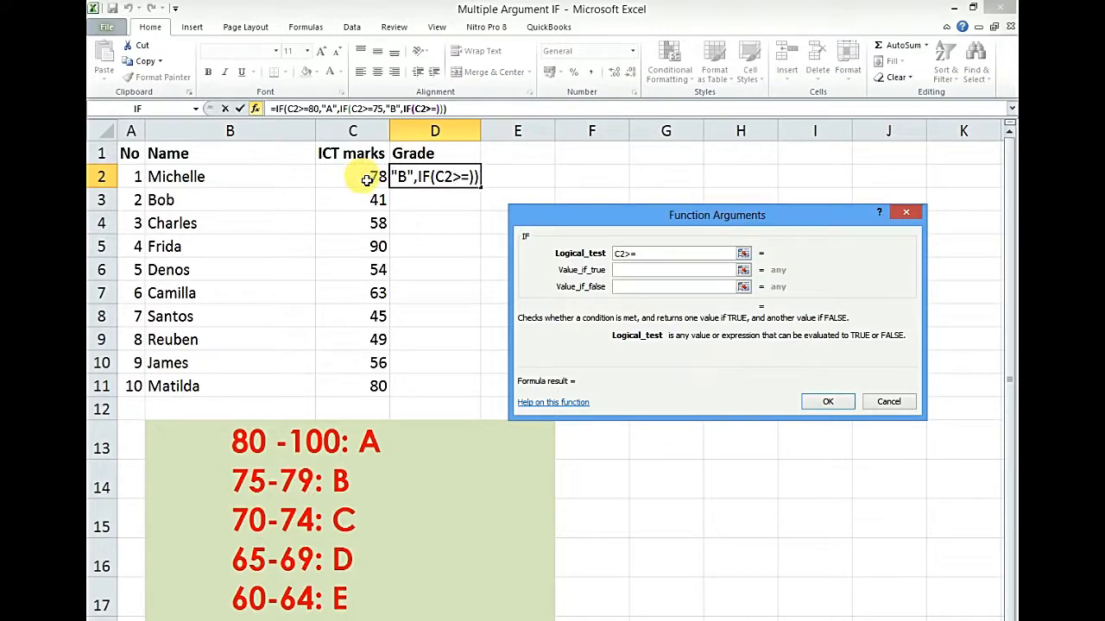
type("70,\"C\",IF(C2")
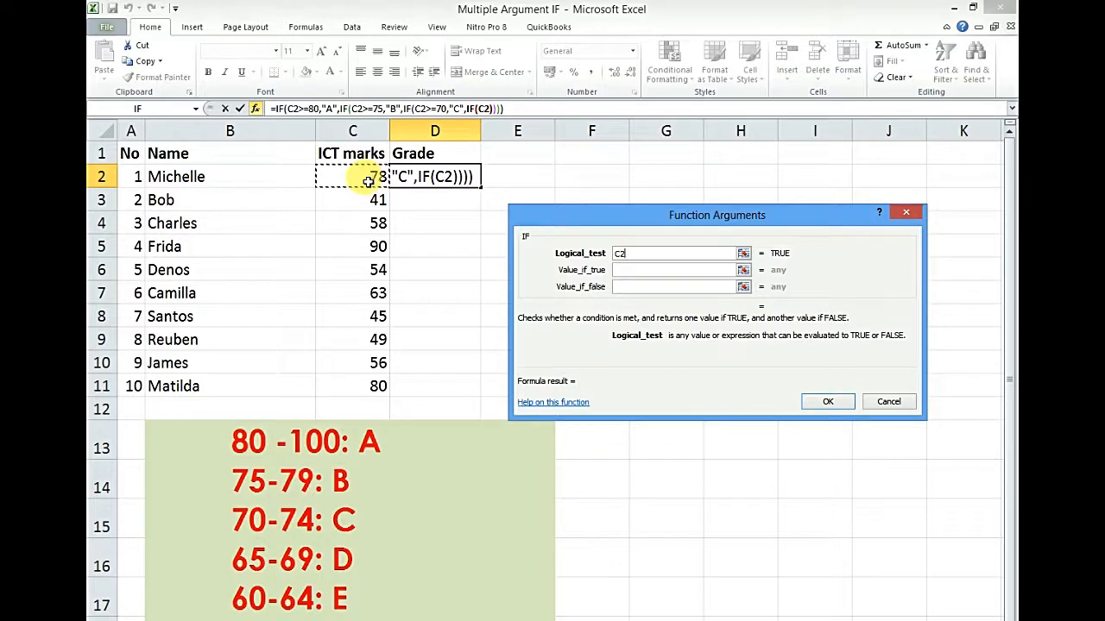
type(">=")
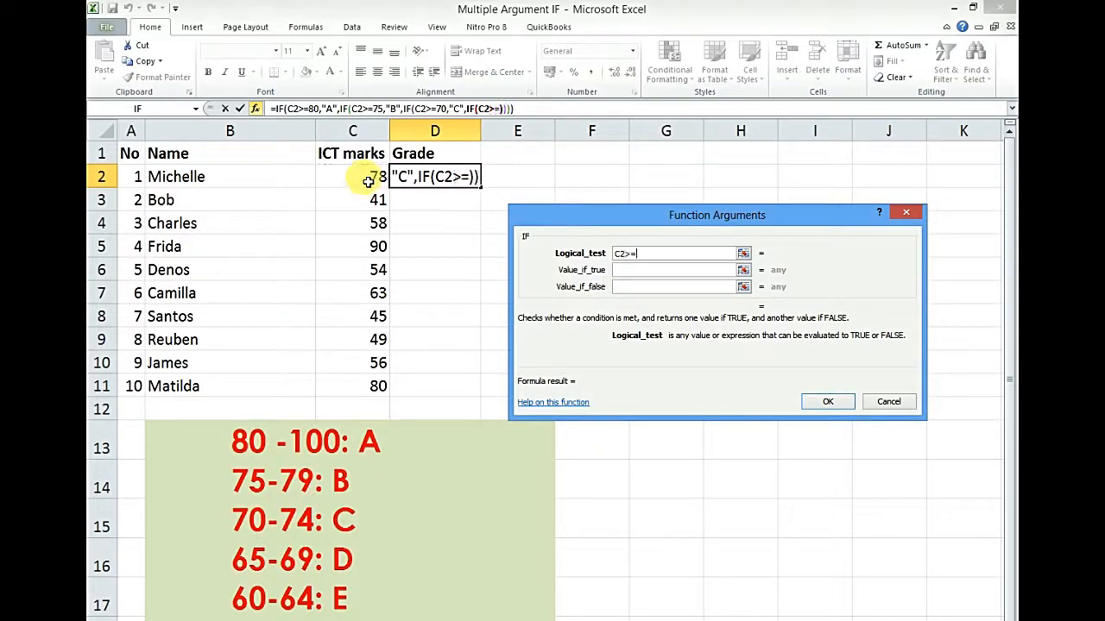
mouse_move(242, 553)
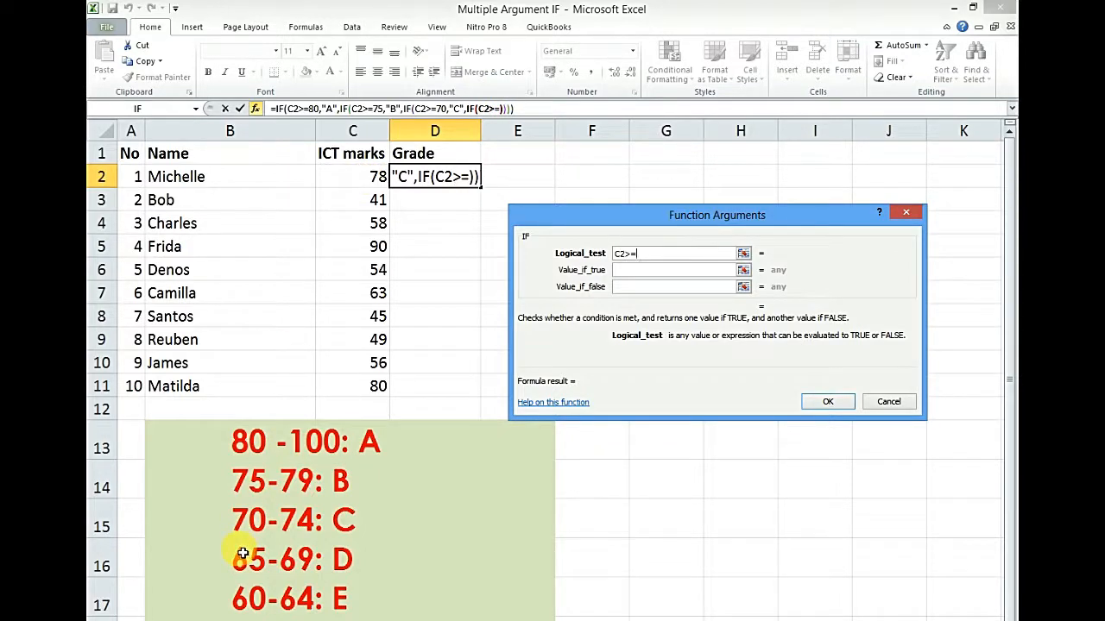
type("65,\"D\",IF(C2")
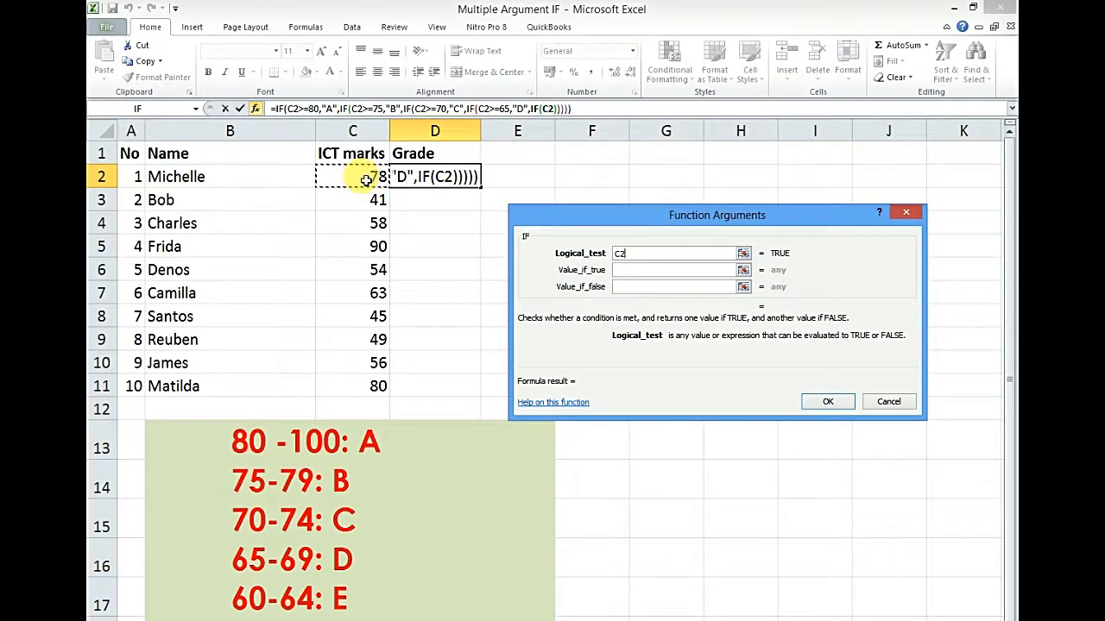
- Add a fifth nested IF testing C2>=60 that returns E
type(">=")
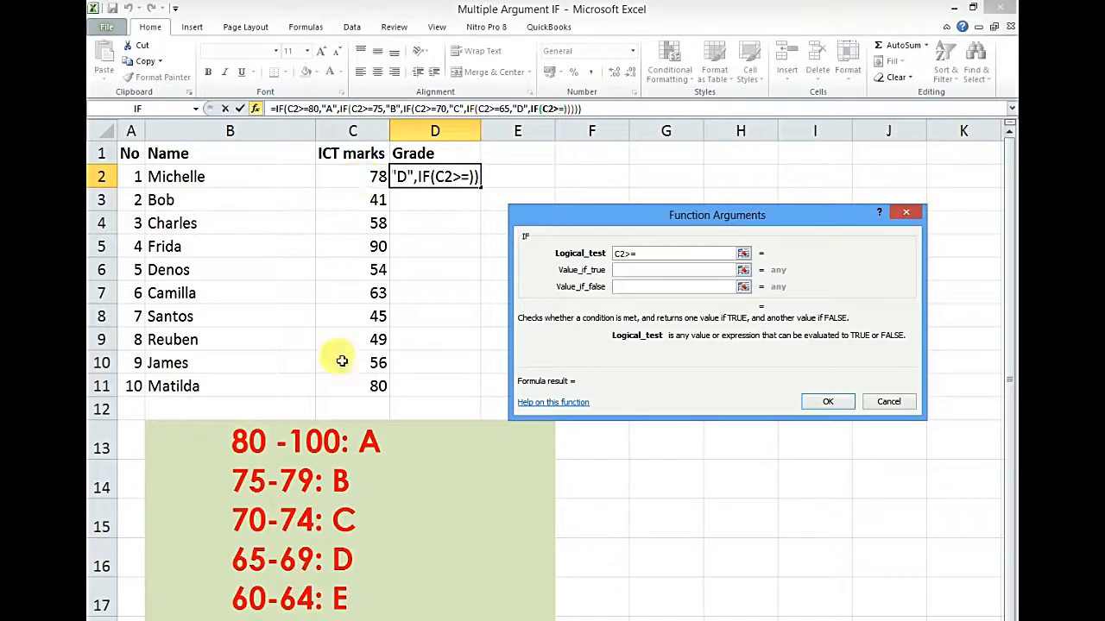
mouse_move(255, 597)
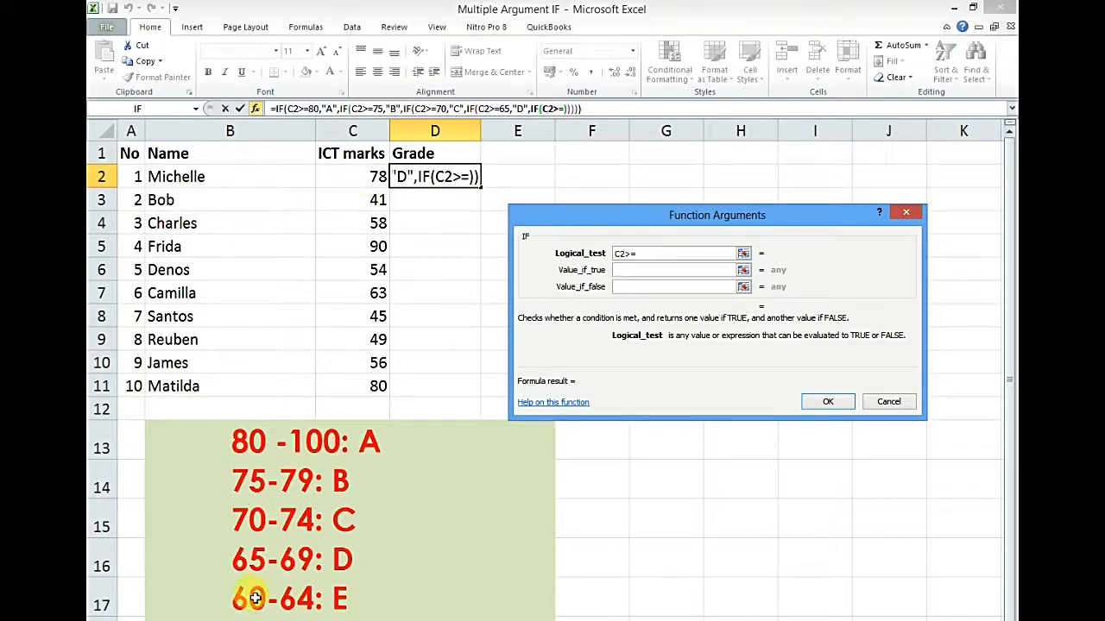
type("60")
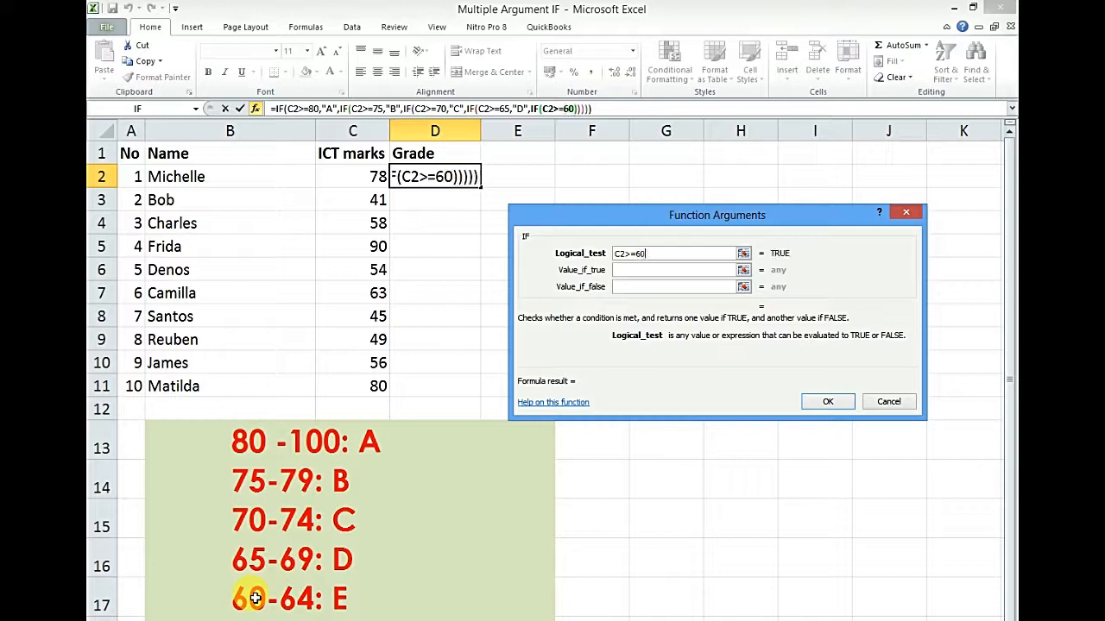
left_click(676, 269)
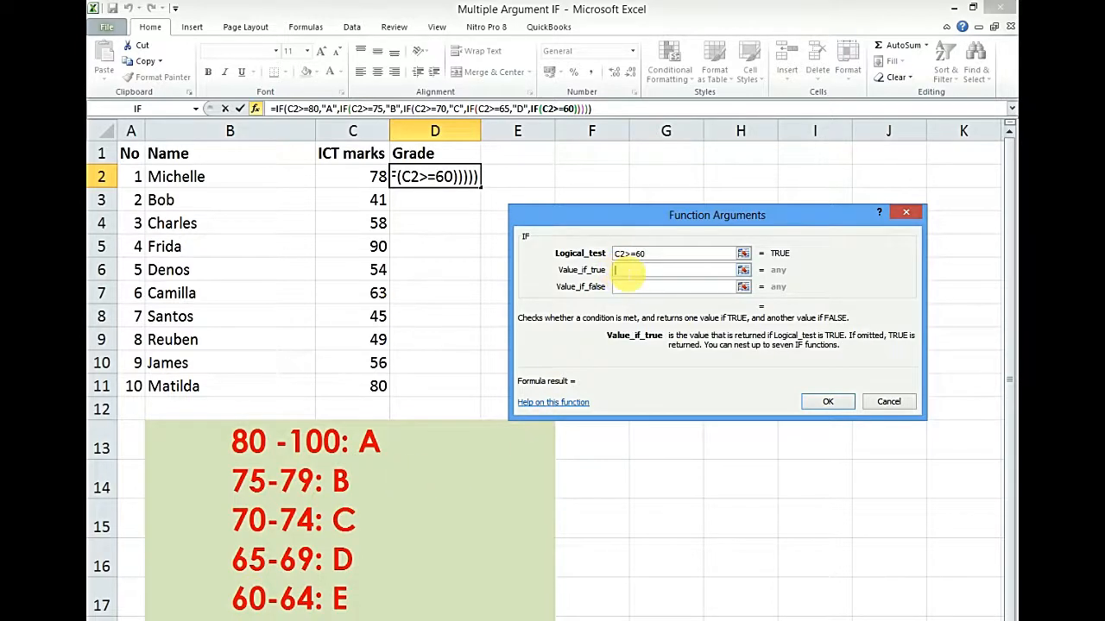
mouse_move(372, 601)
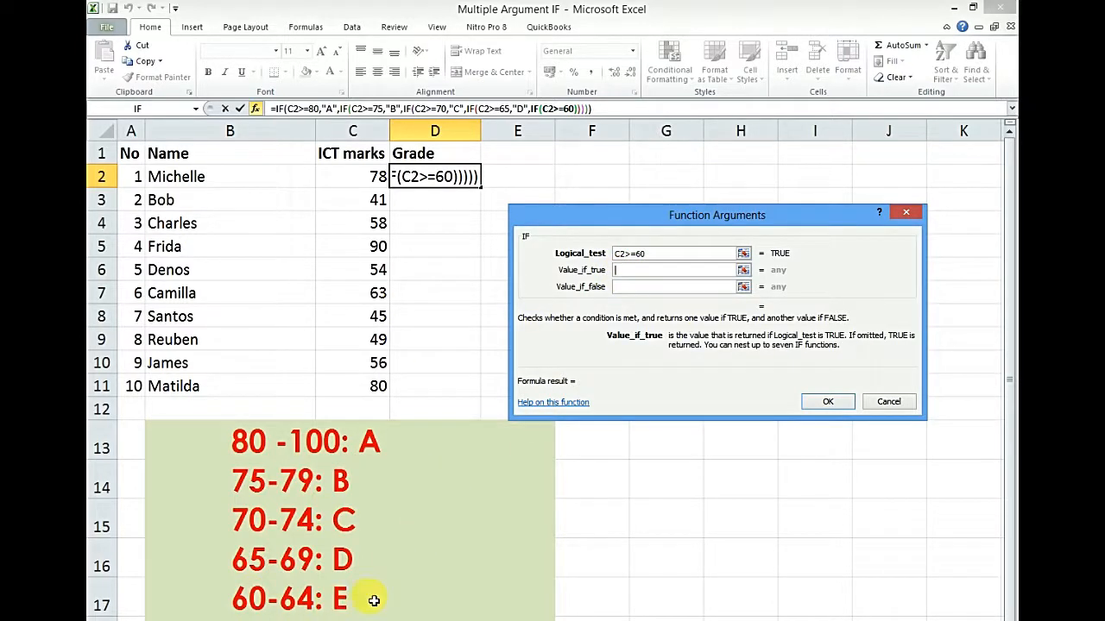
type("E\",IF(C2")
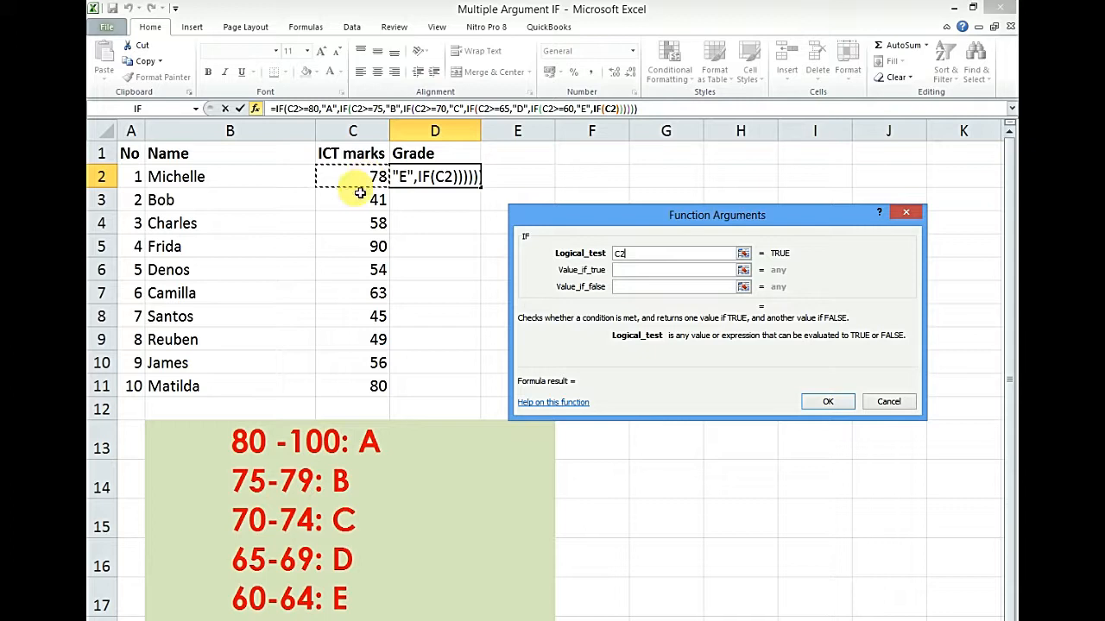
- Add a sixth nested IF testing C2>=55 that returns F
type(">=")
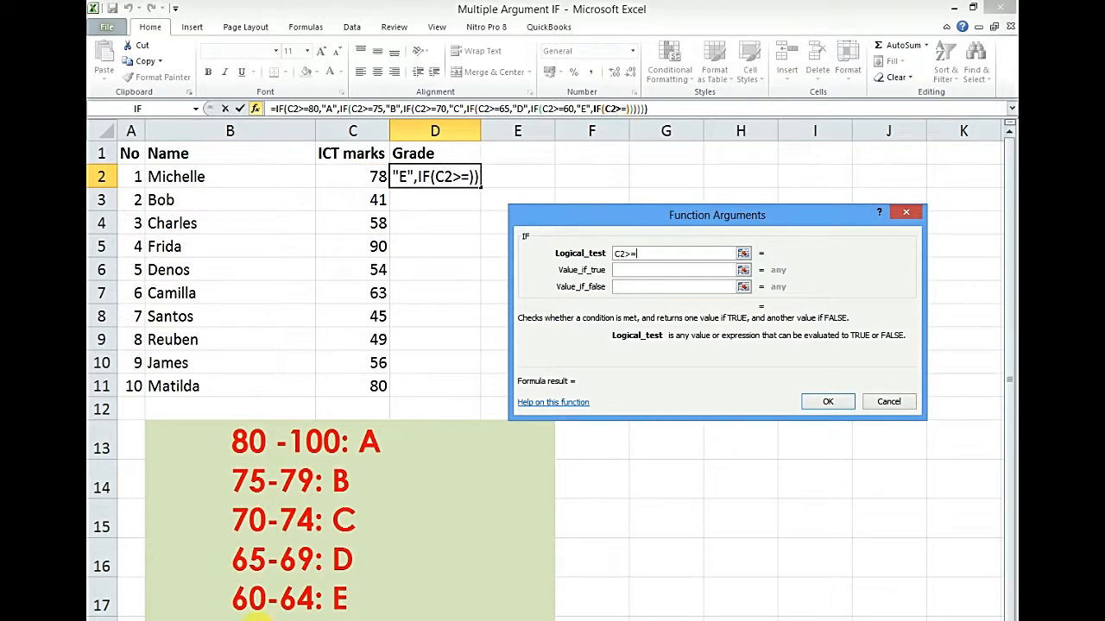
type("55")
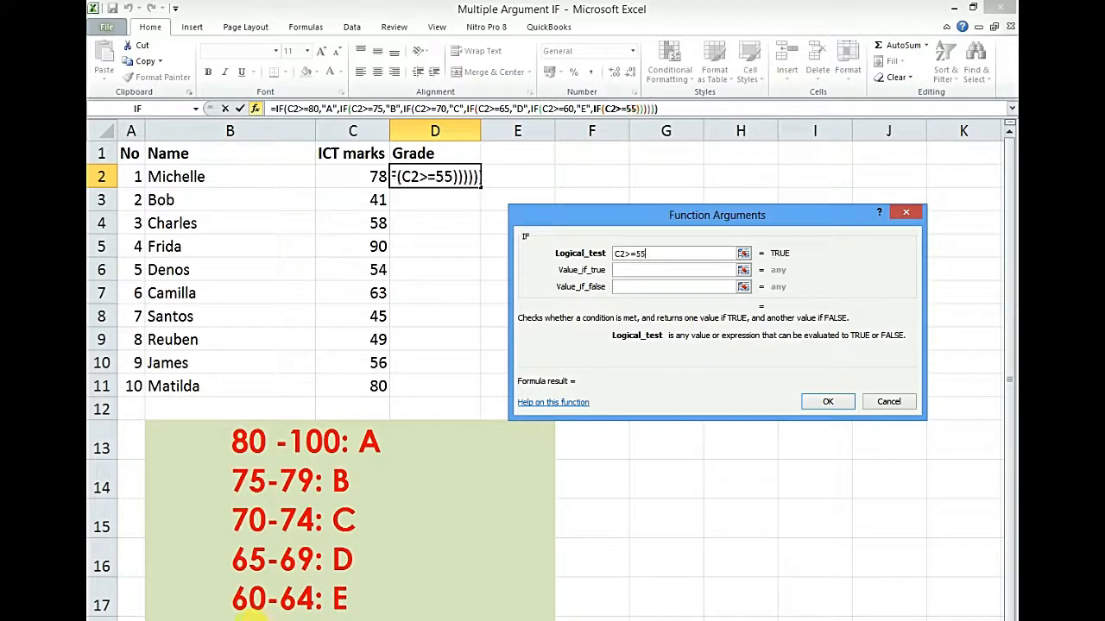
left_click(677, 269)
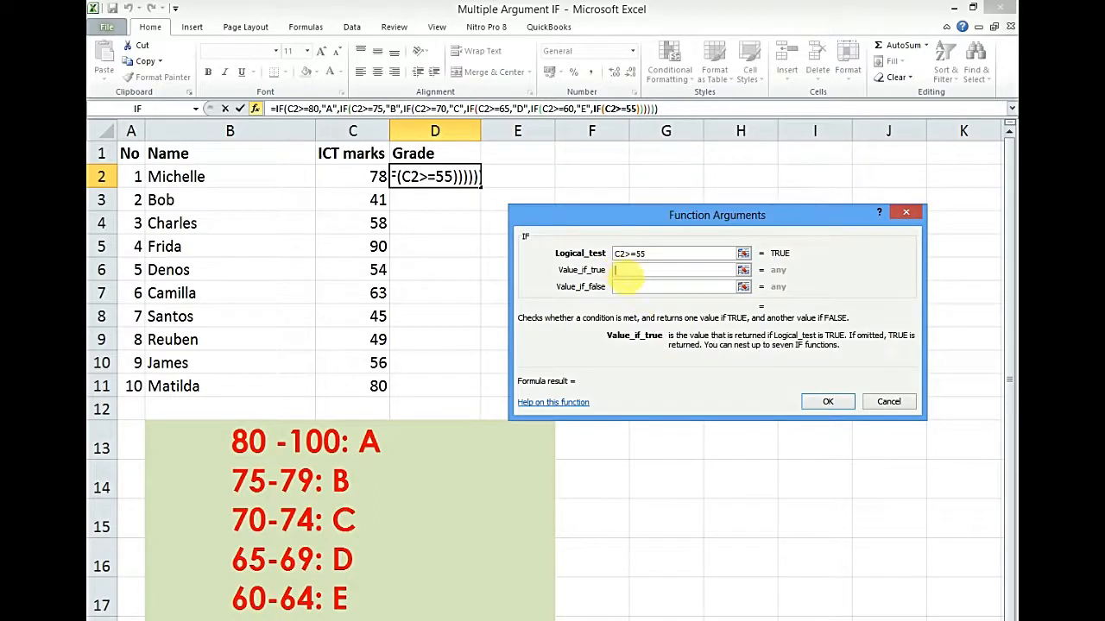
mouse_move(401, 568)
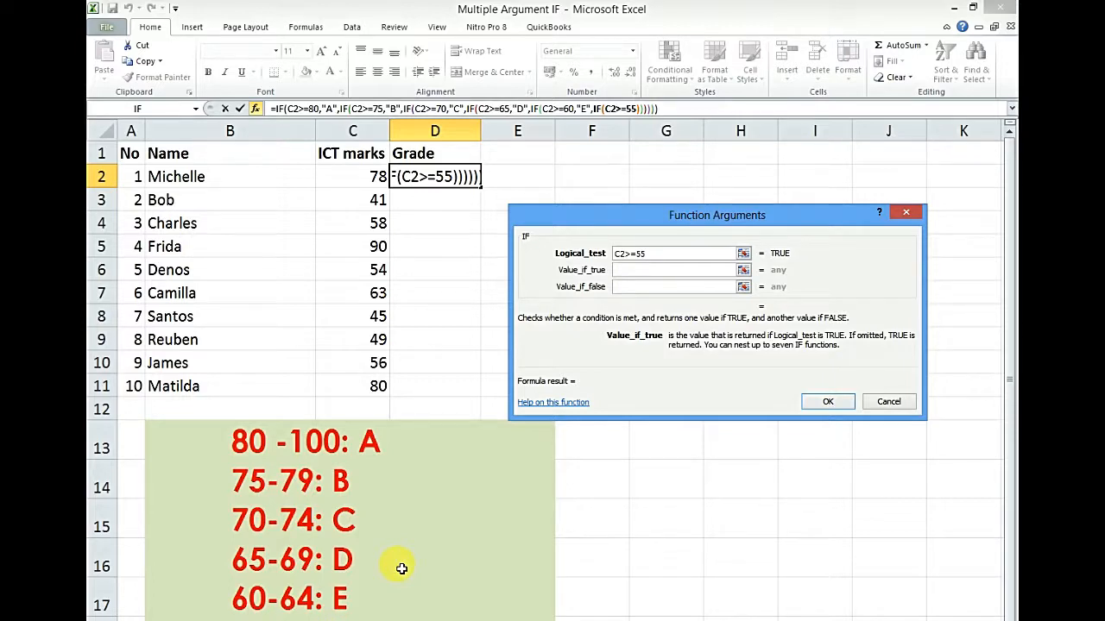
type("F")
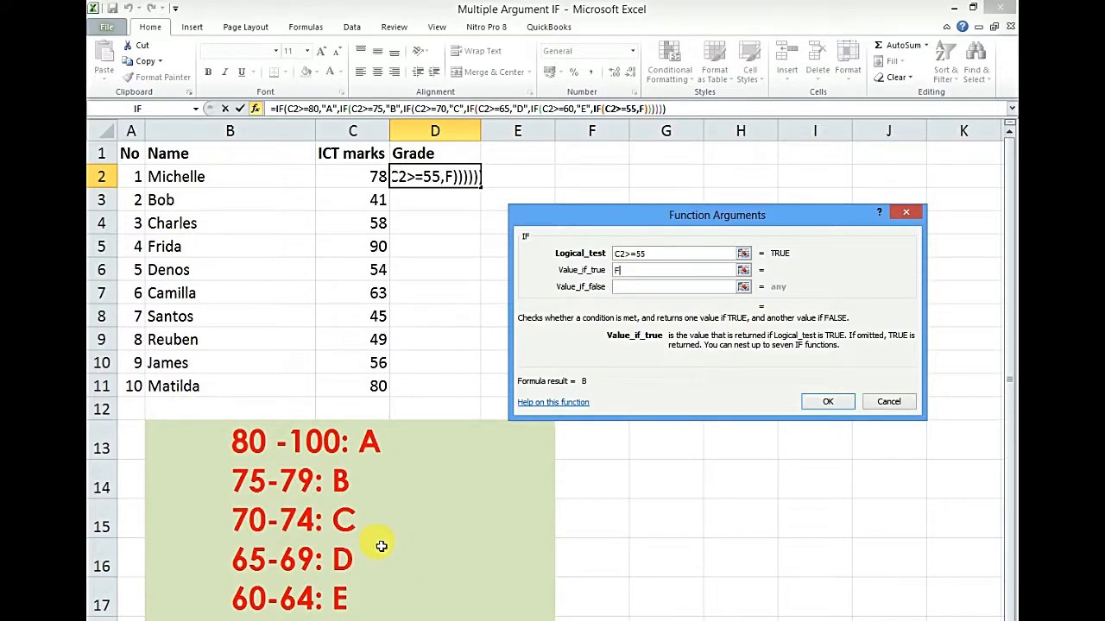
mouse_move(589, 310)
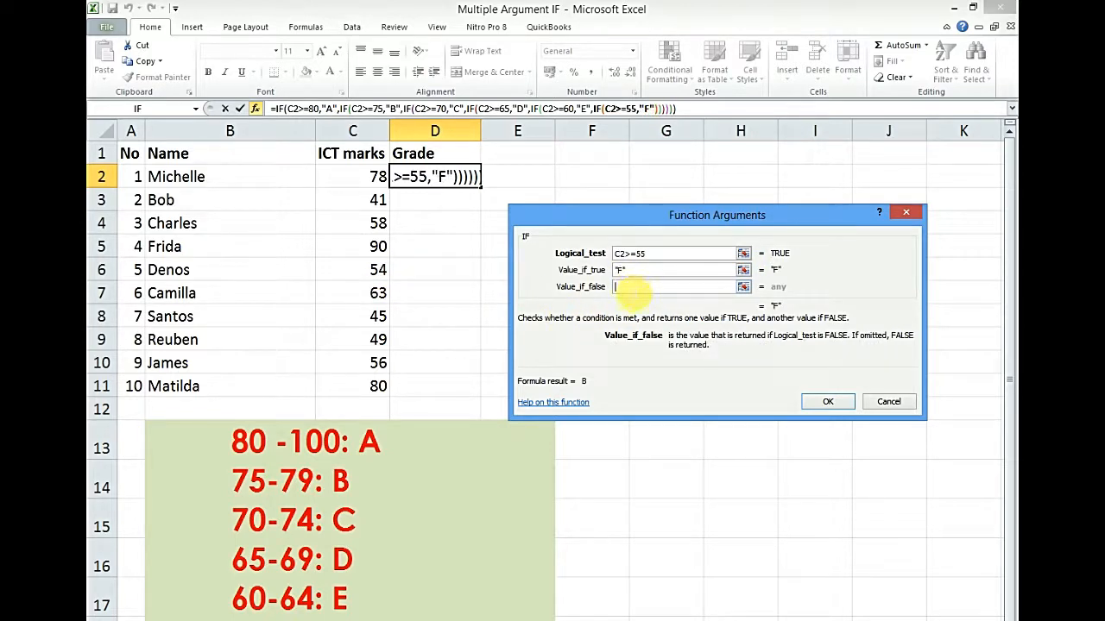
mouse_move(624, 300)
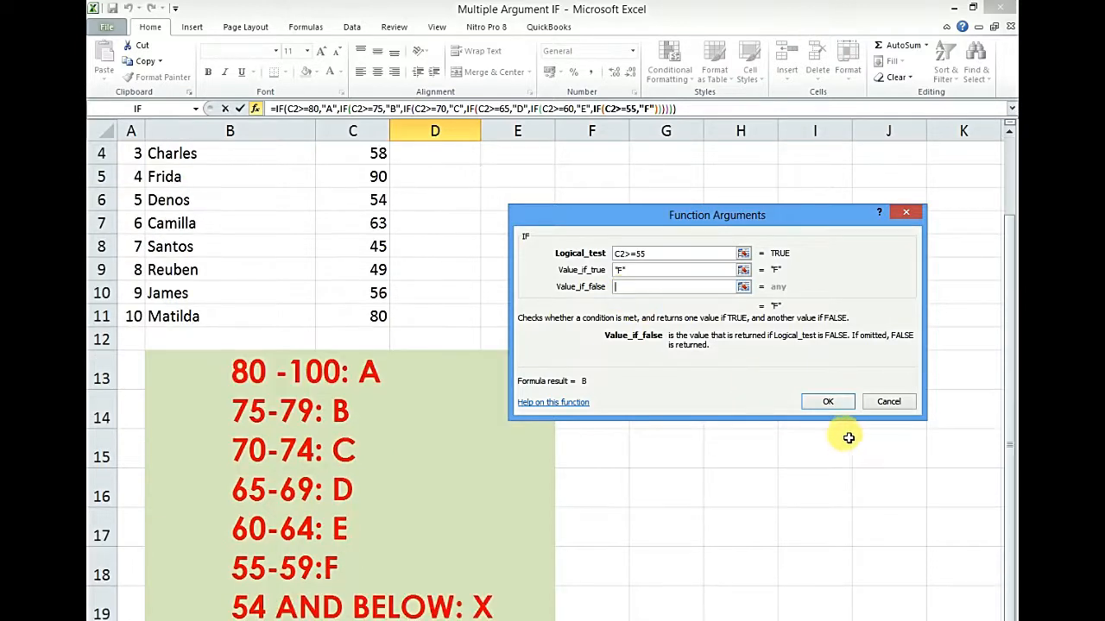
mouse_move(297, 574)
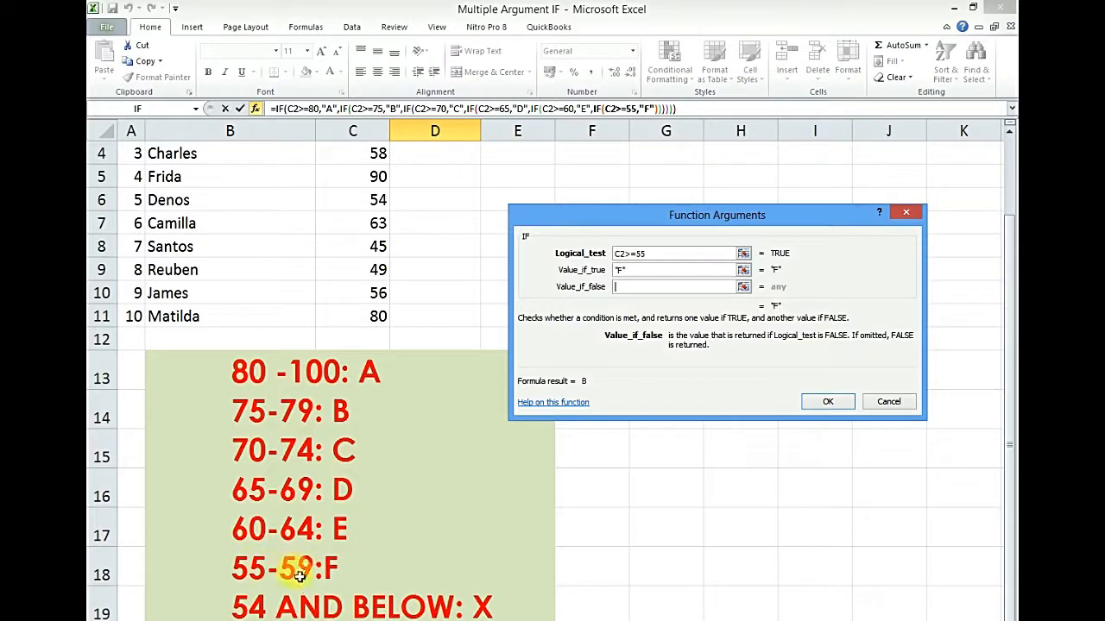
mouse_move(304, 584)
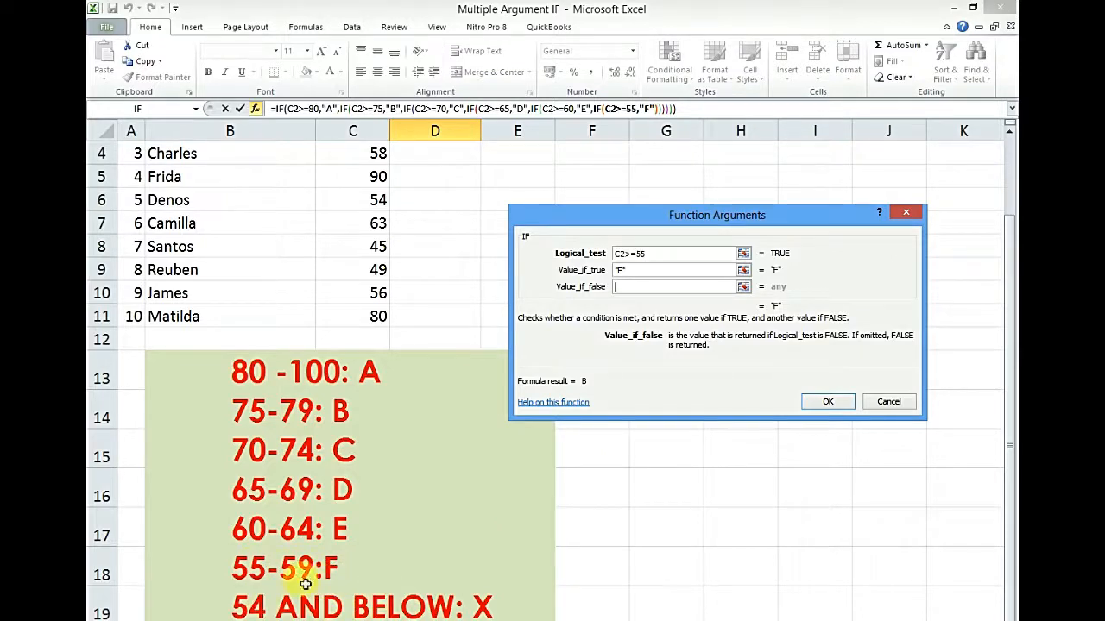
mouse_move(347, 573)
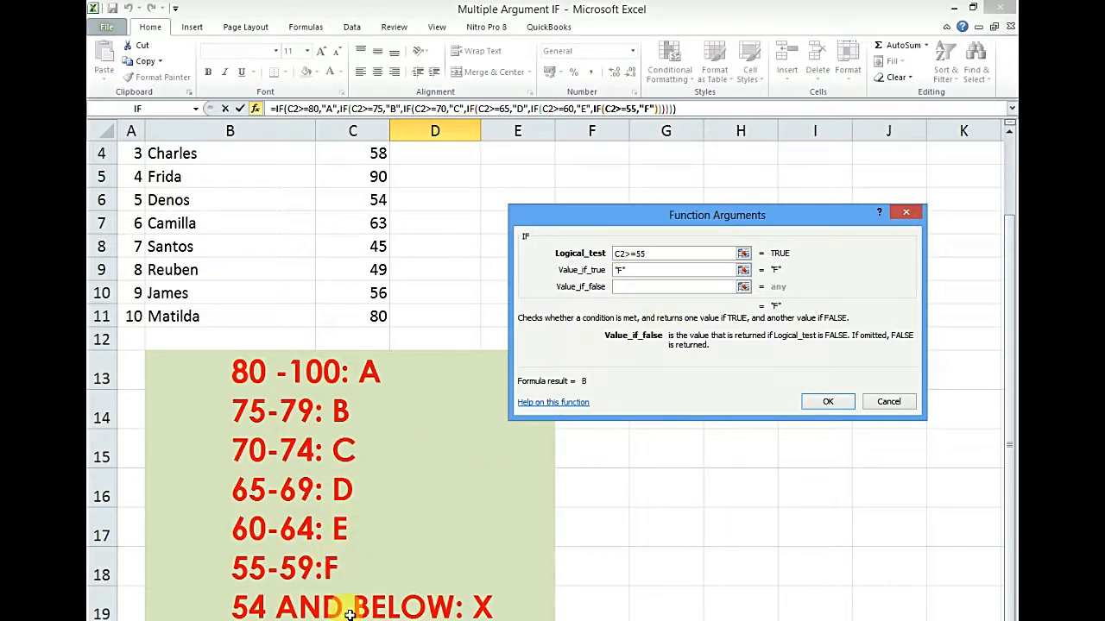
mouse_move(493, 601)
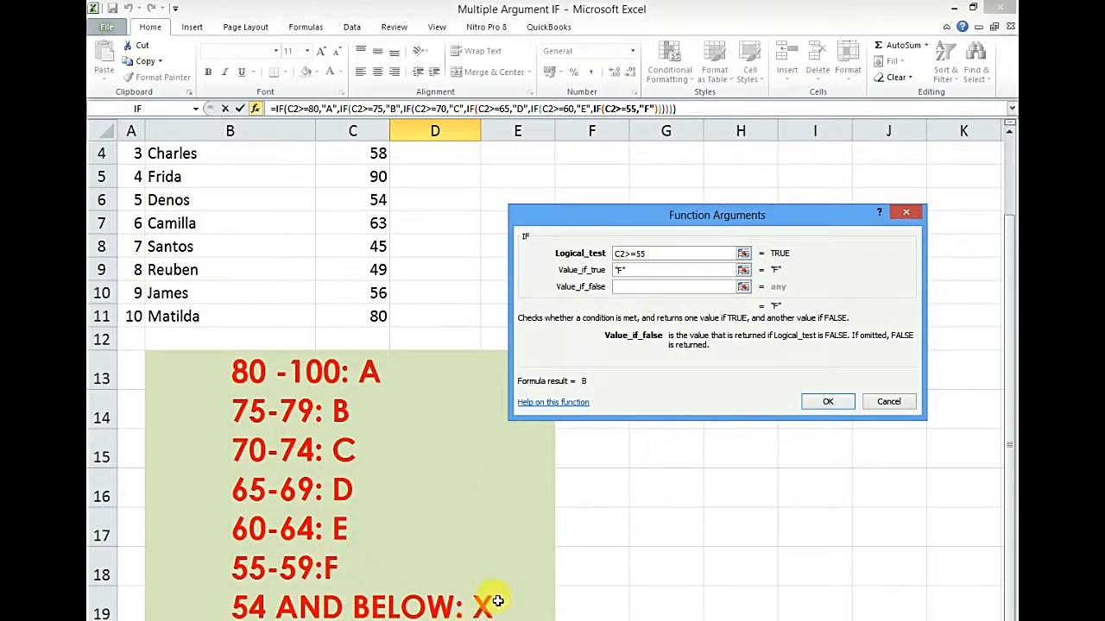
mouse_move(352, 608)
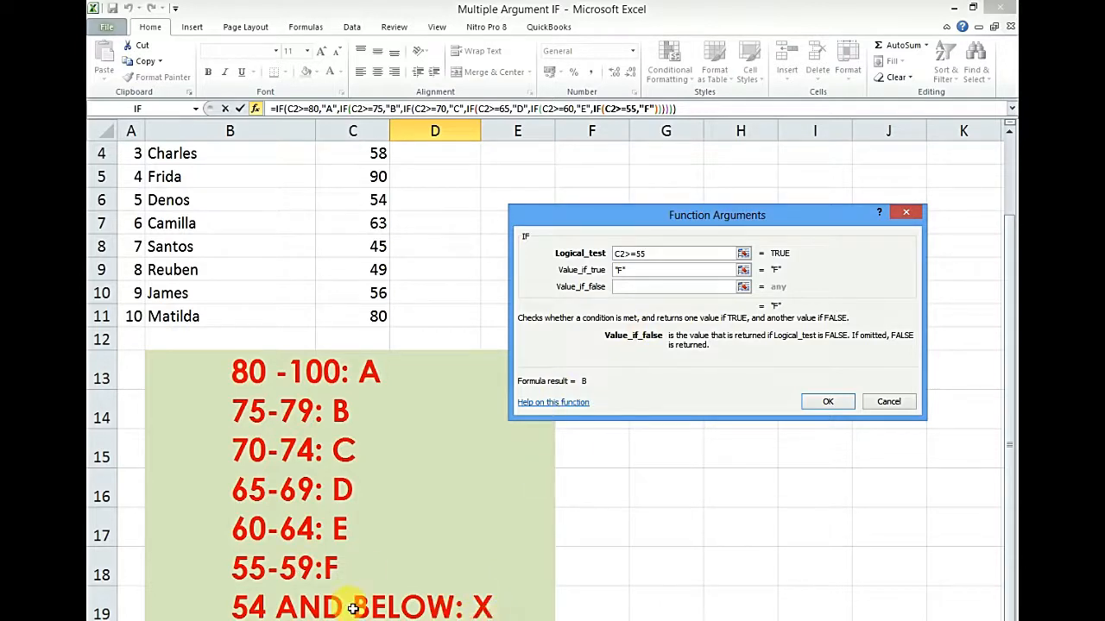
mouse_move(599, 483)
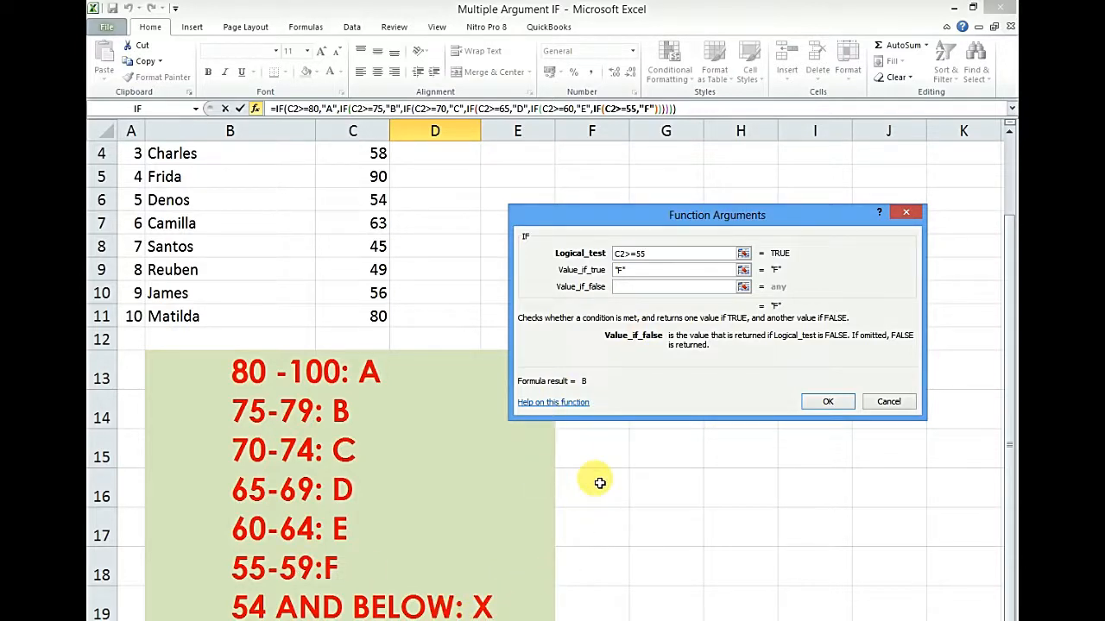
- Enter X as the final false result and confirm the formula, giving Michelle a B
type("X")
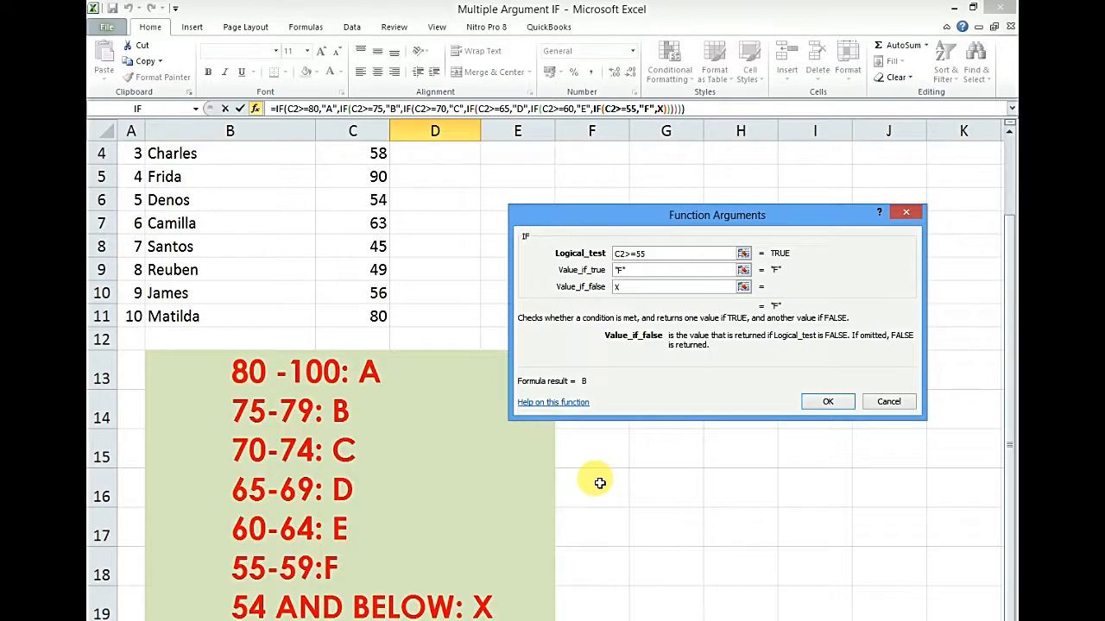
mouse_move(901, 339)
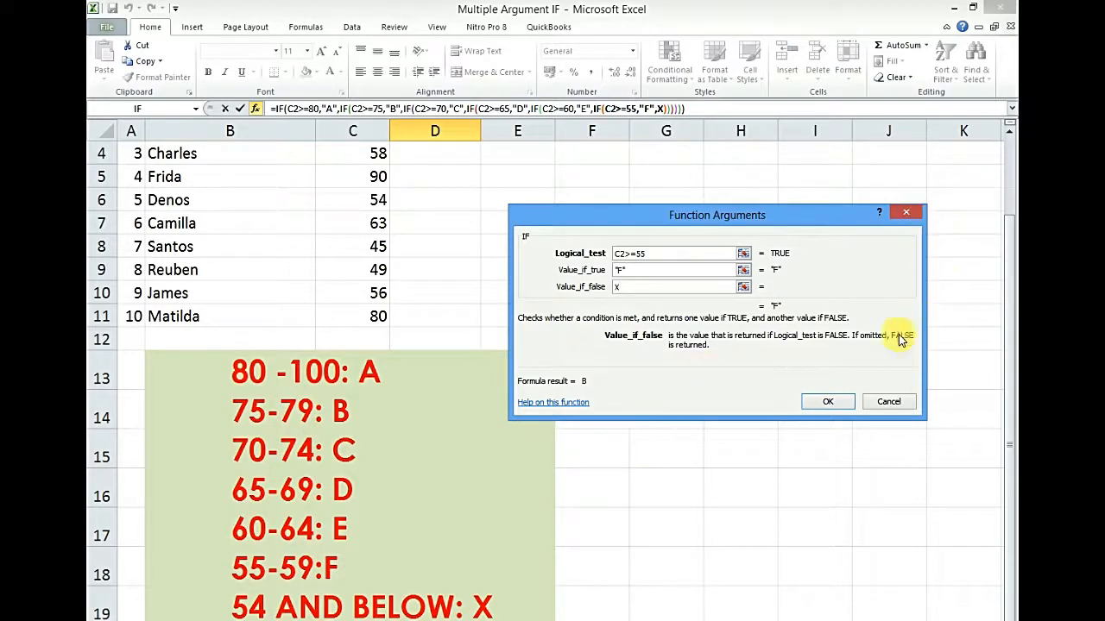
left_click(827, 401)
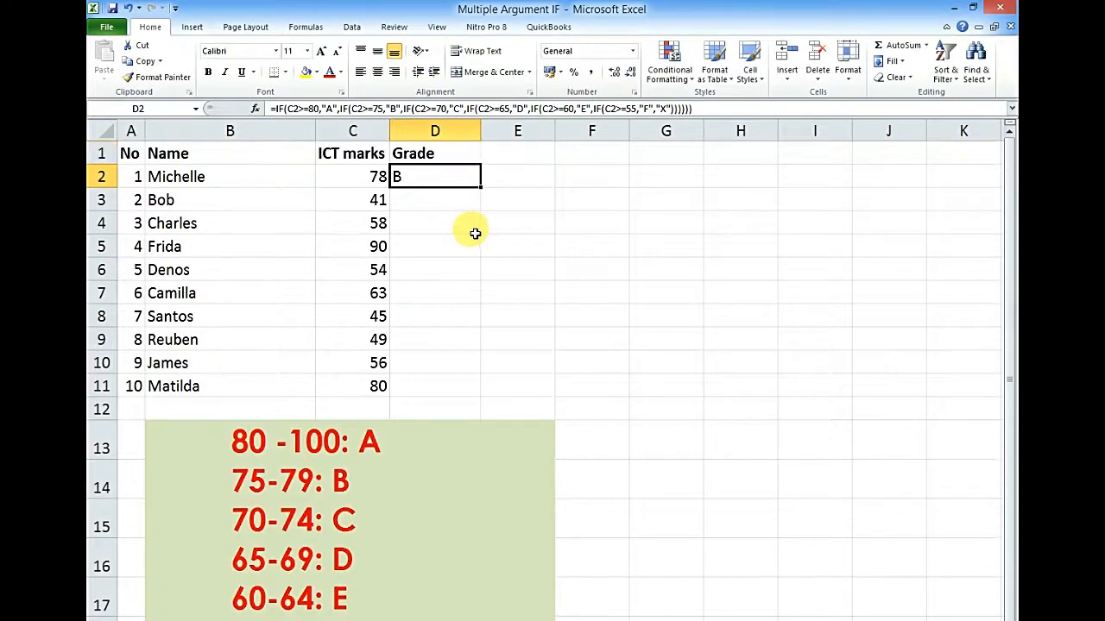
- Fill the grade formula from D2 down to D11 so every student gets a letter grade
scroll("down", 3)
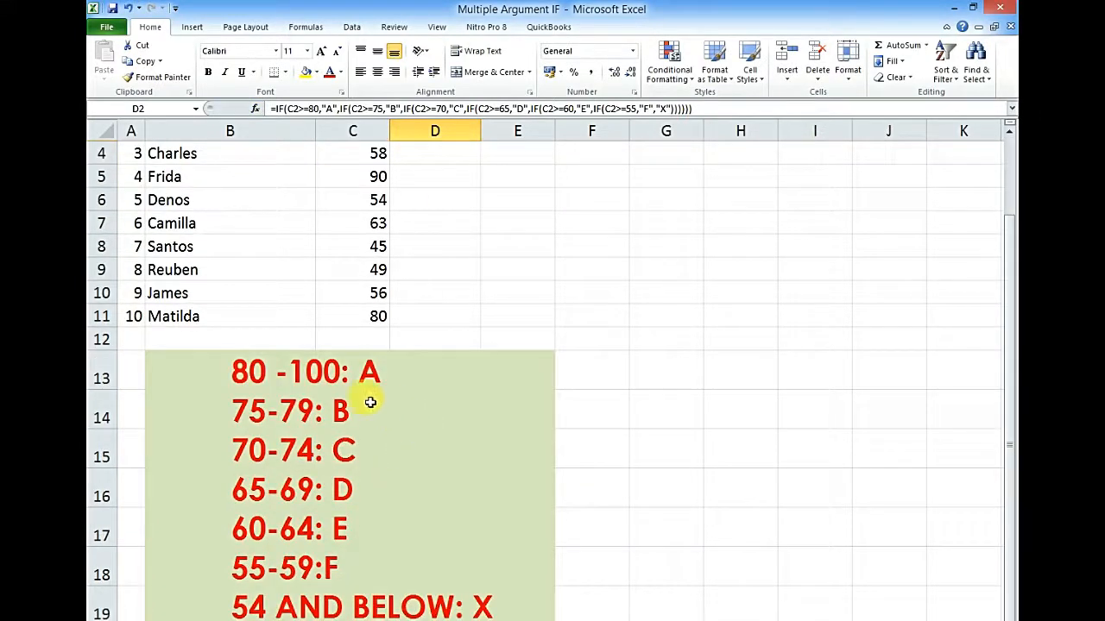
scroll("up", 3)
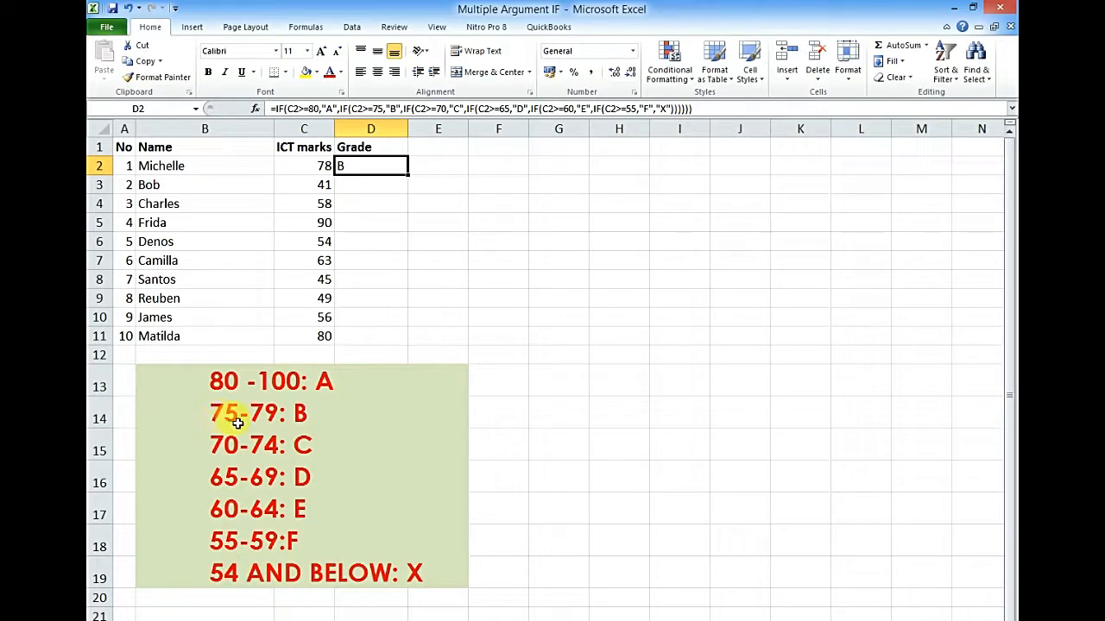
mouse_move(276, 421)
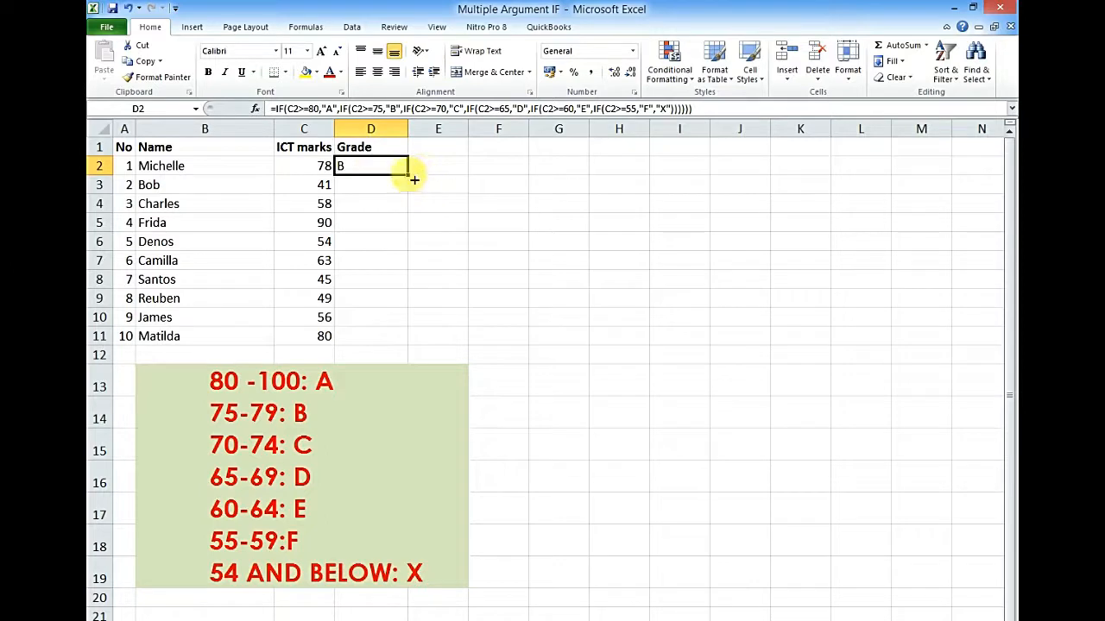
left_click_drag(414, 178, 422, 344)
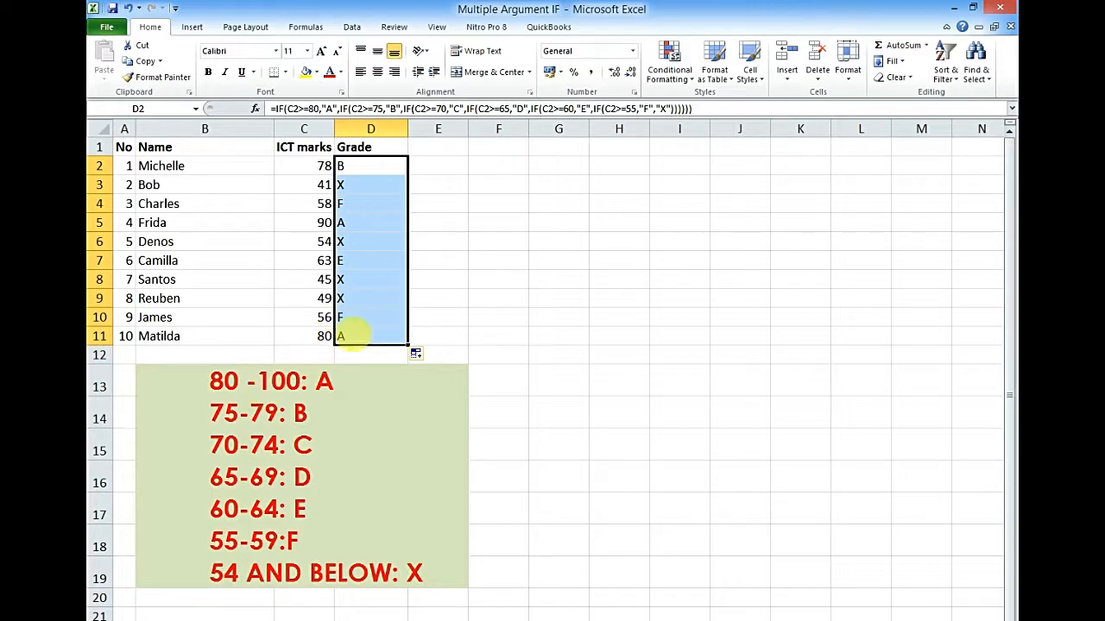
mouse_move(361, 223)
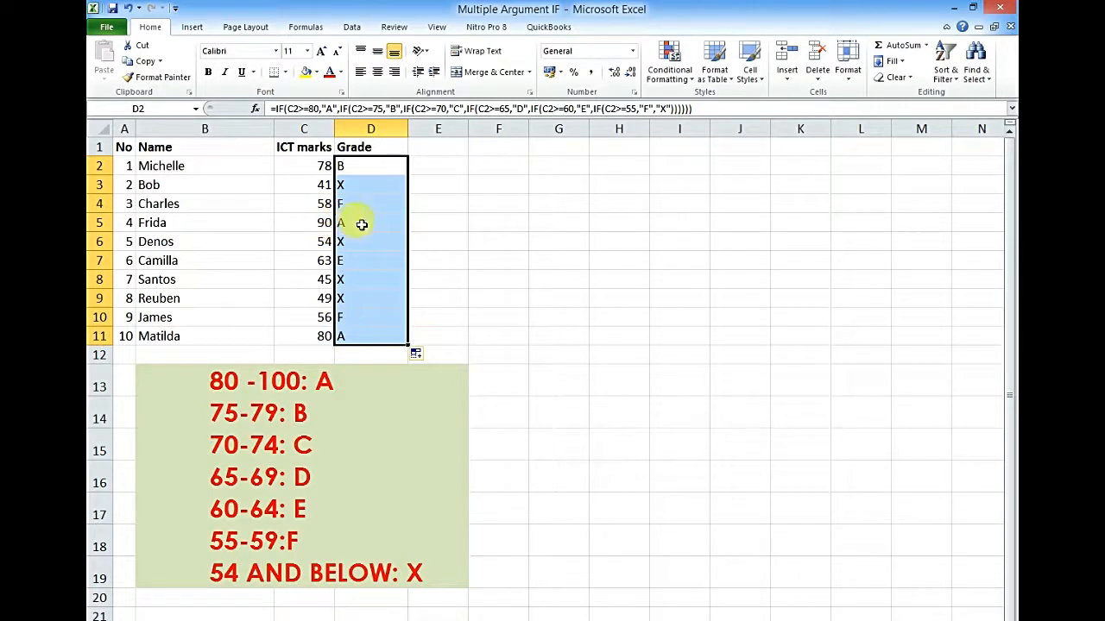